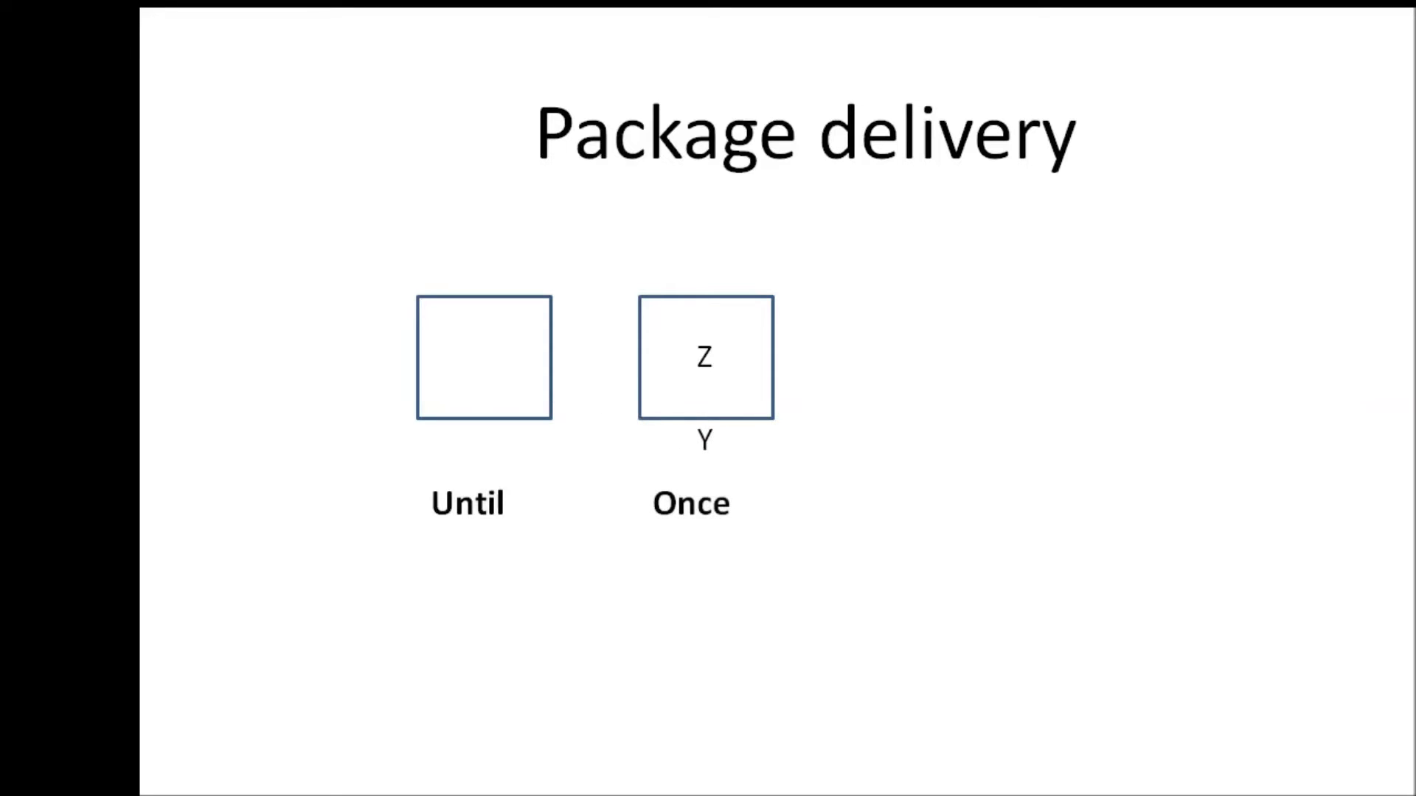
Advance past the Package delivery slide to finish the slideshow.
{"action": "key", "text": "right"}
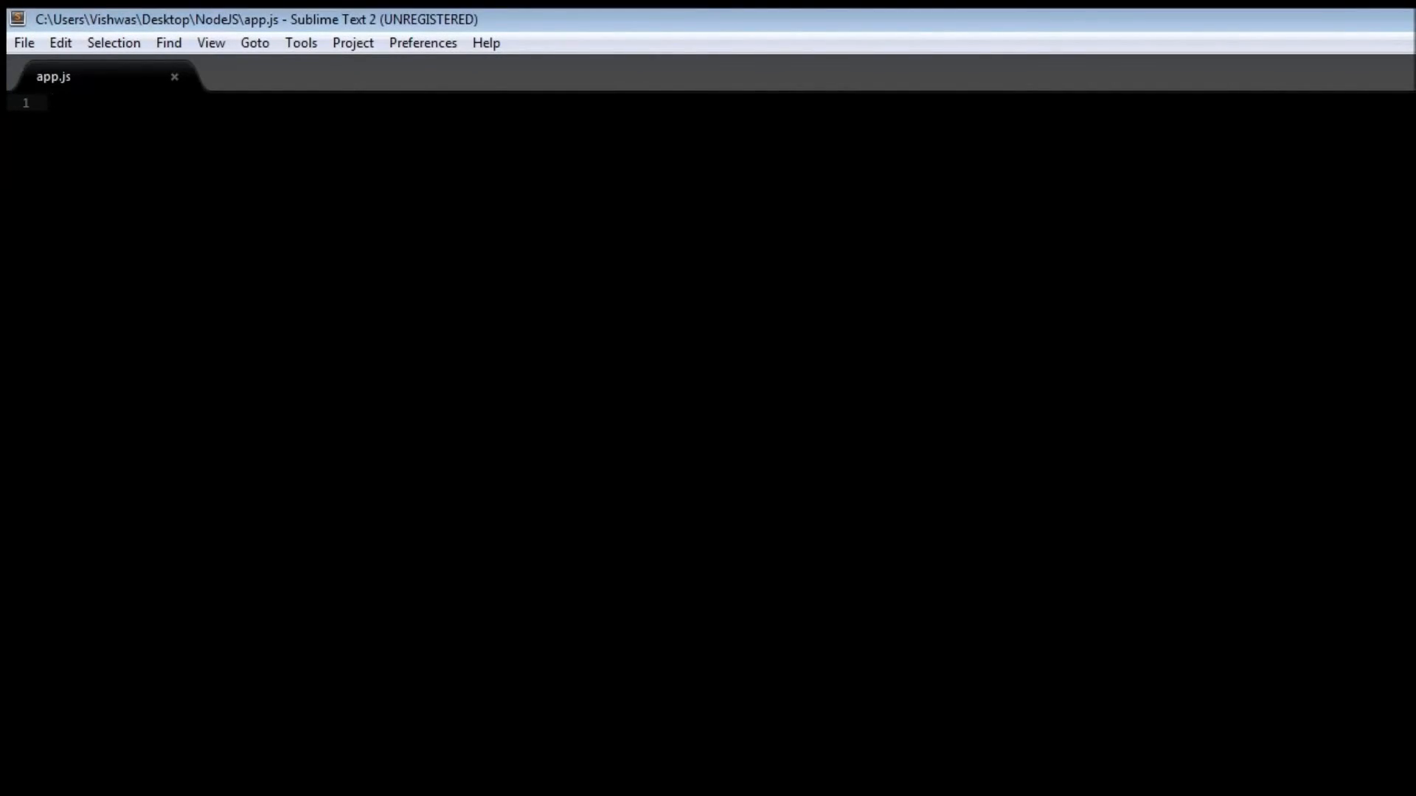
Write console.log("User 1 made a request") as the first line of app.js.
{"action": "type", "text": "console."}
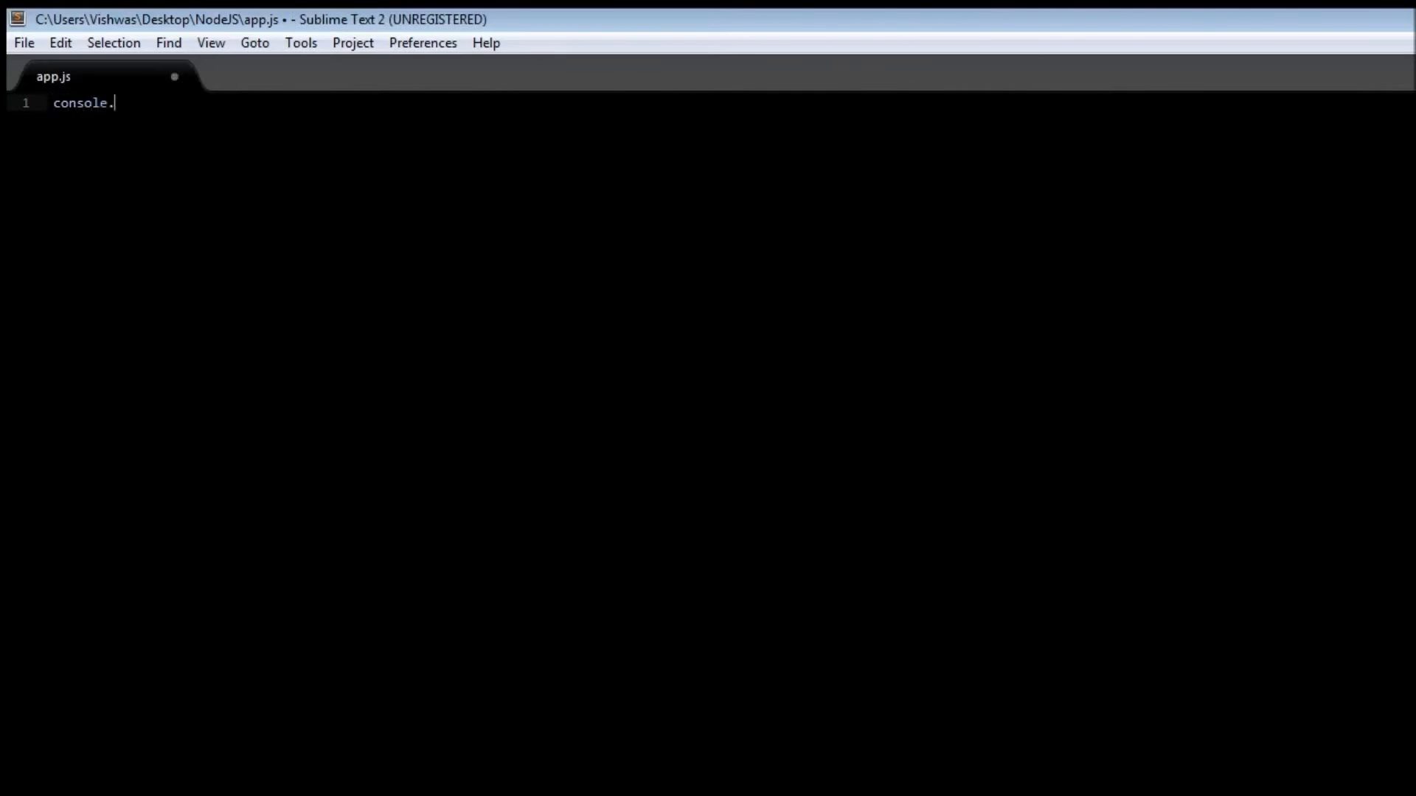
{"action": "type", "text": "log()"}
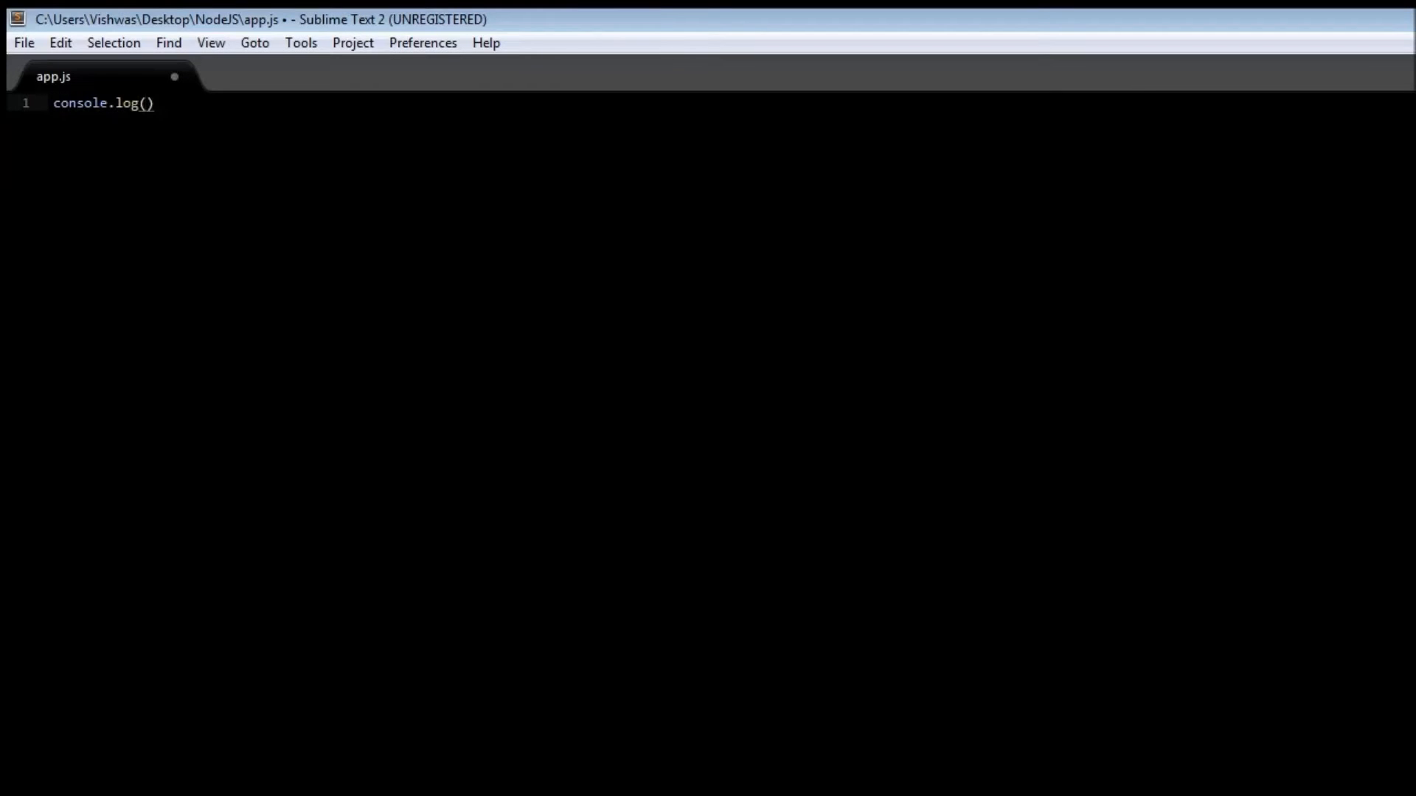
{"action": "type", "text": "\"User 1 made a re"}
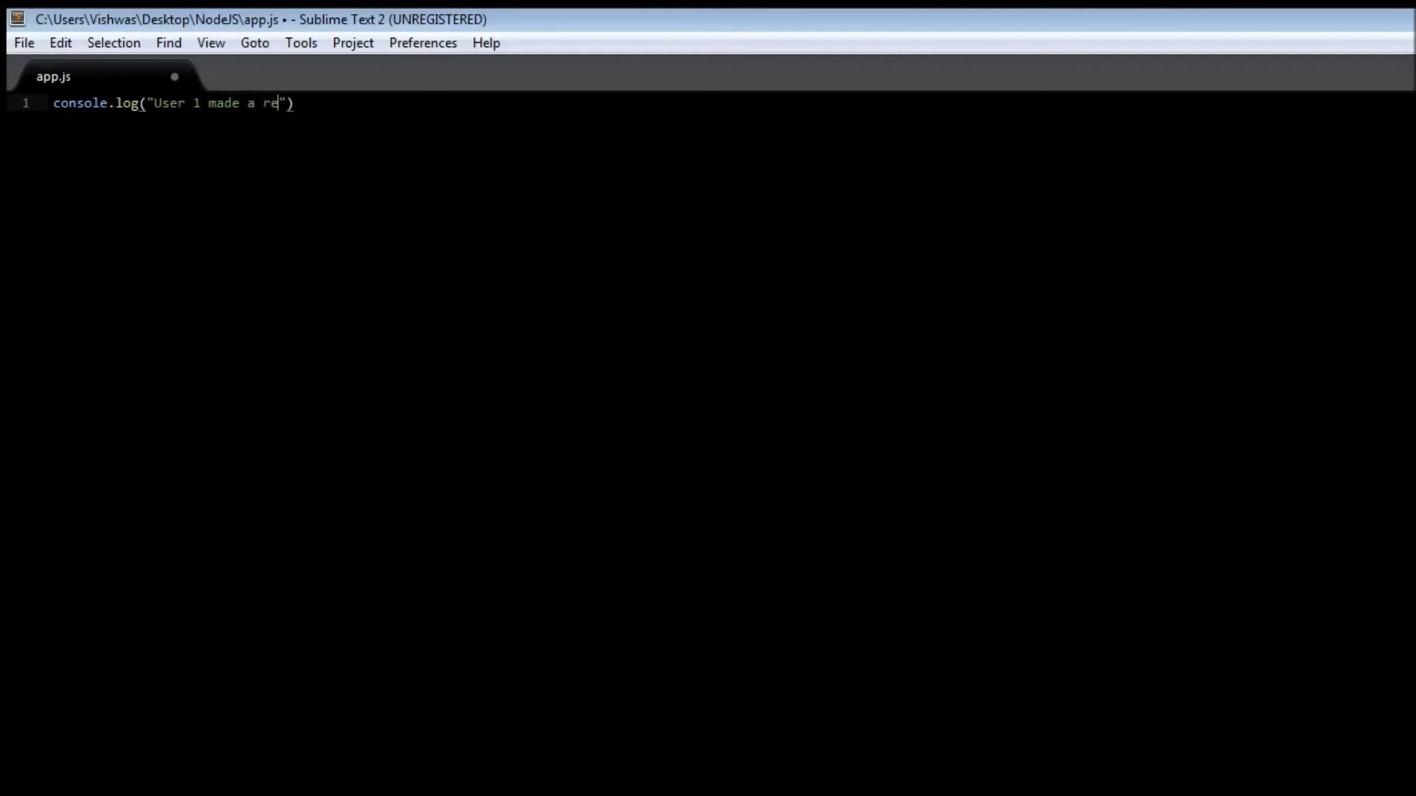
{"action": "type", "text": "quest"}
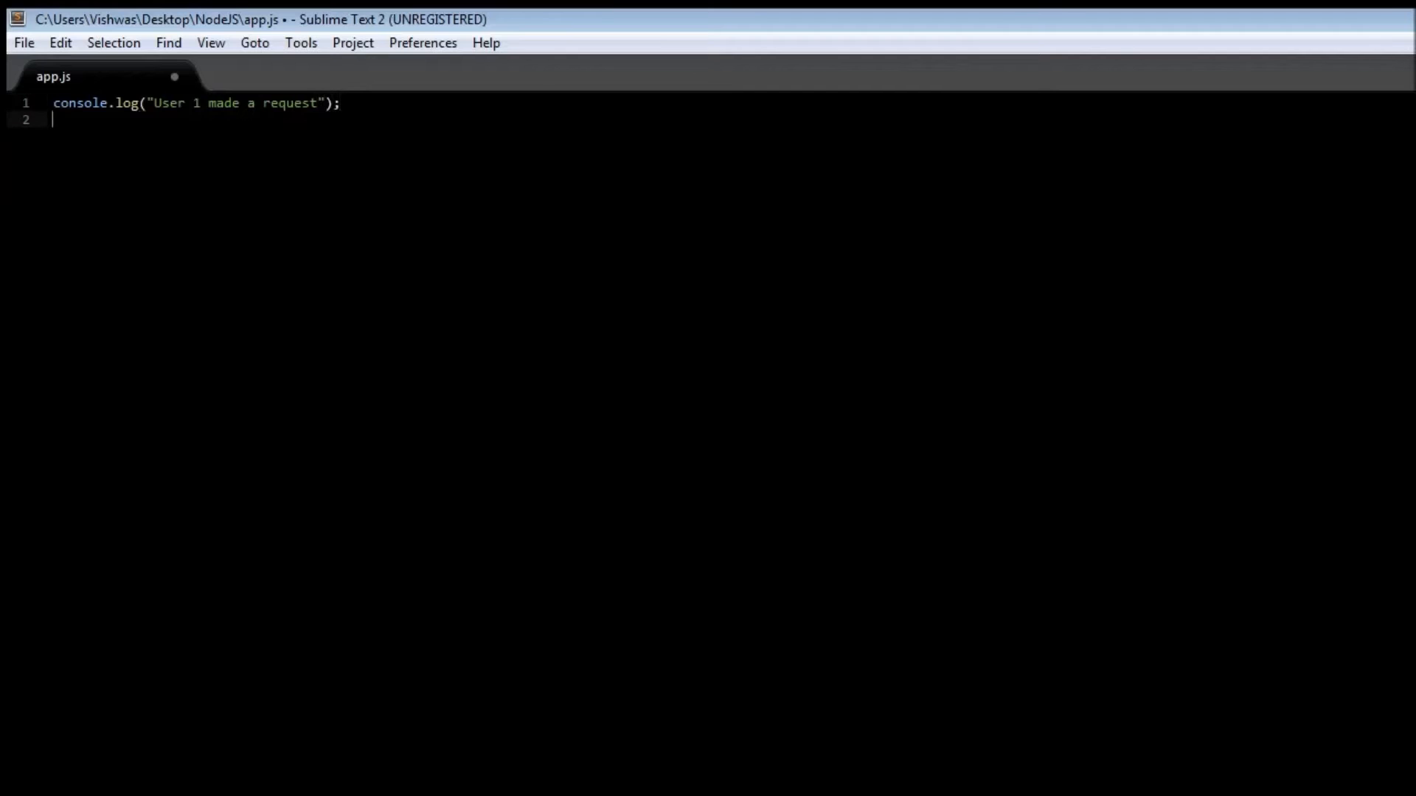
Add console.log("Database operation takes 5 seconds") on the next line.
{"action": "type", "text": "console.l"}
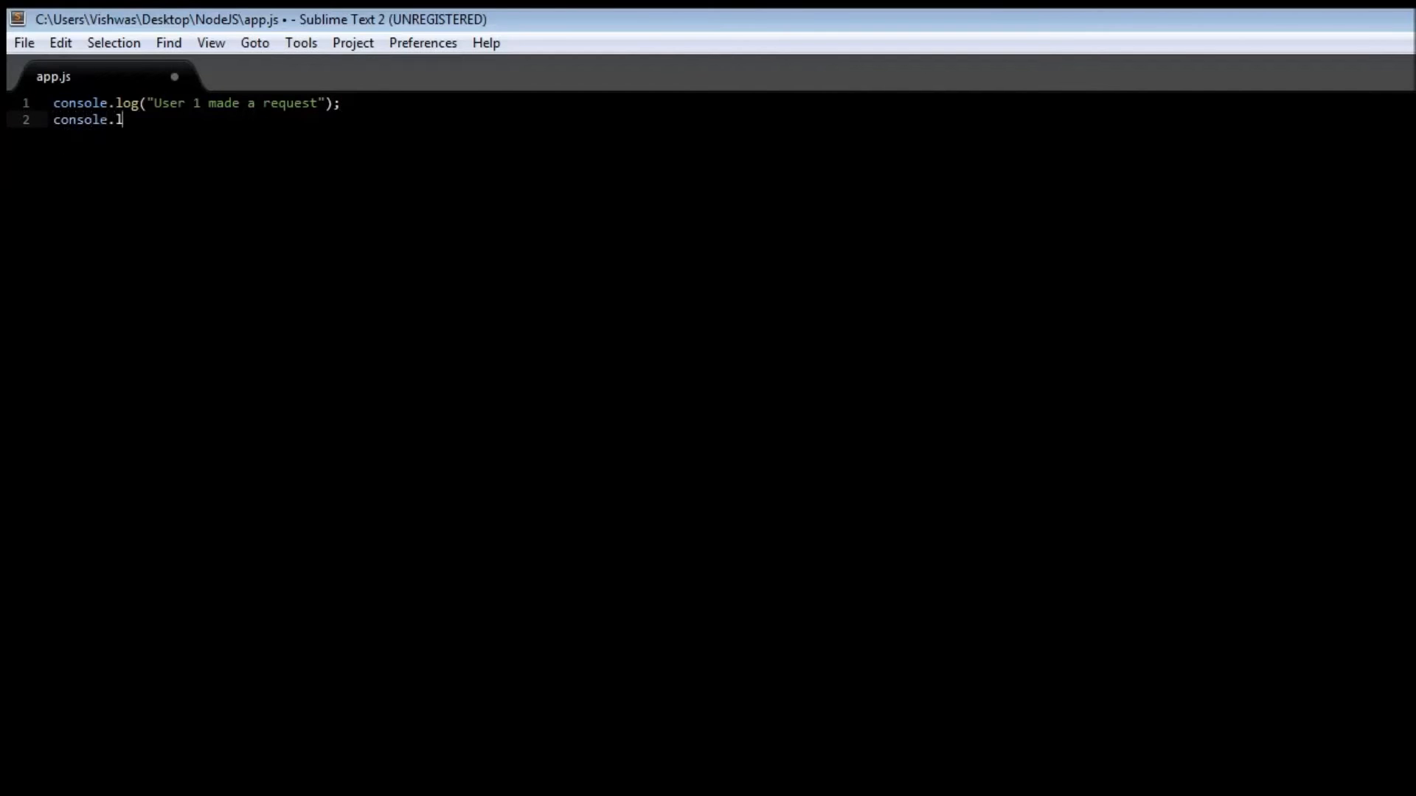
{"action": "type", "text": "og(\"\""}
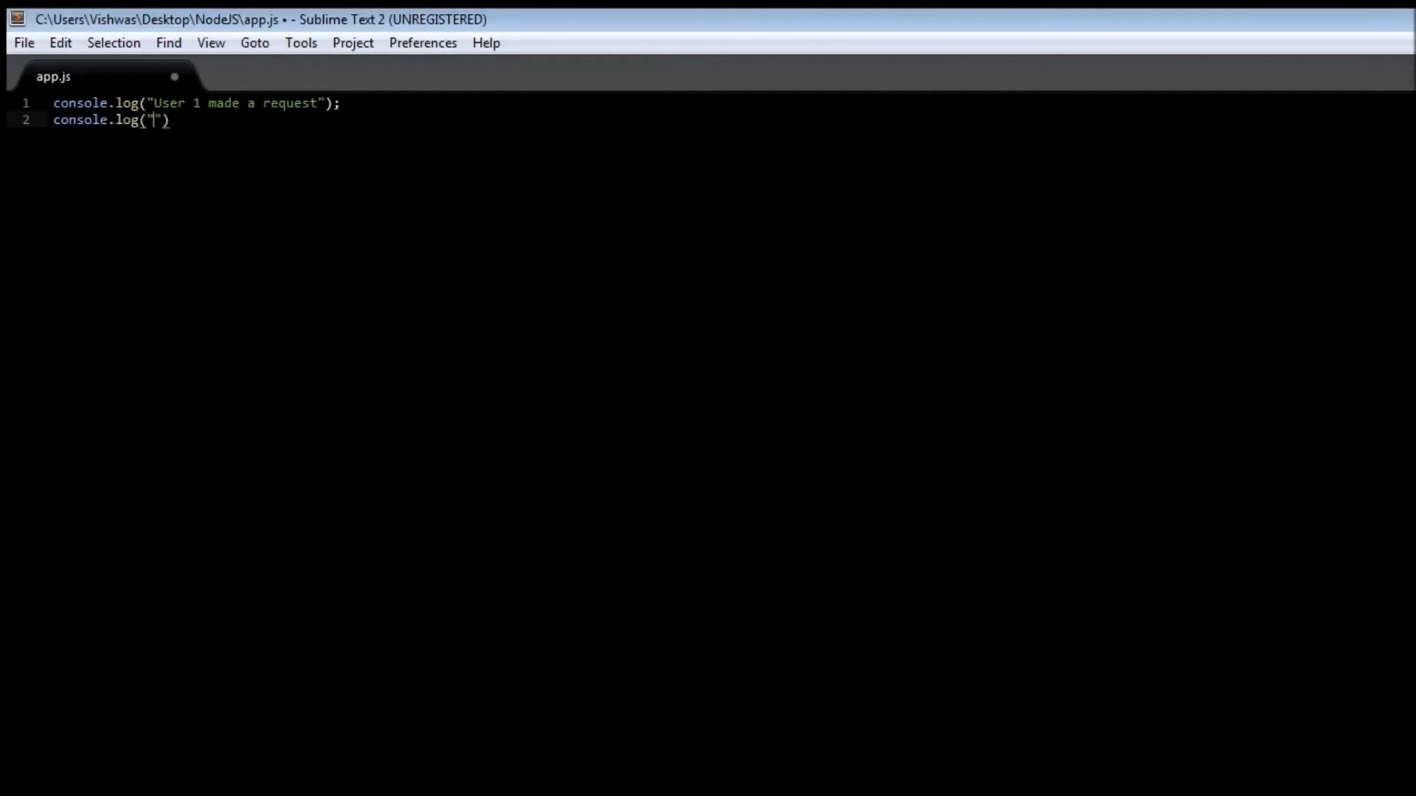
{"action": "type", "text": "D"}
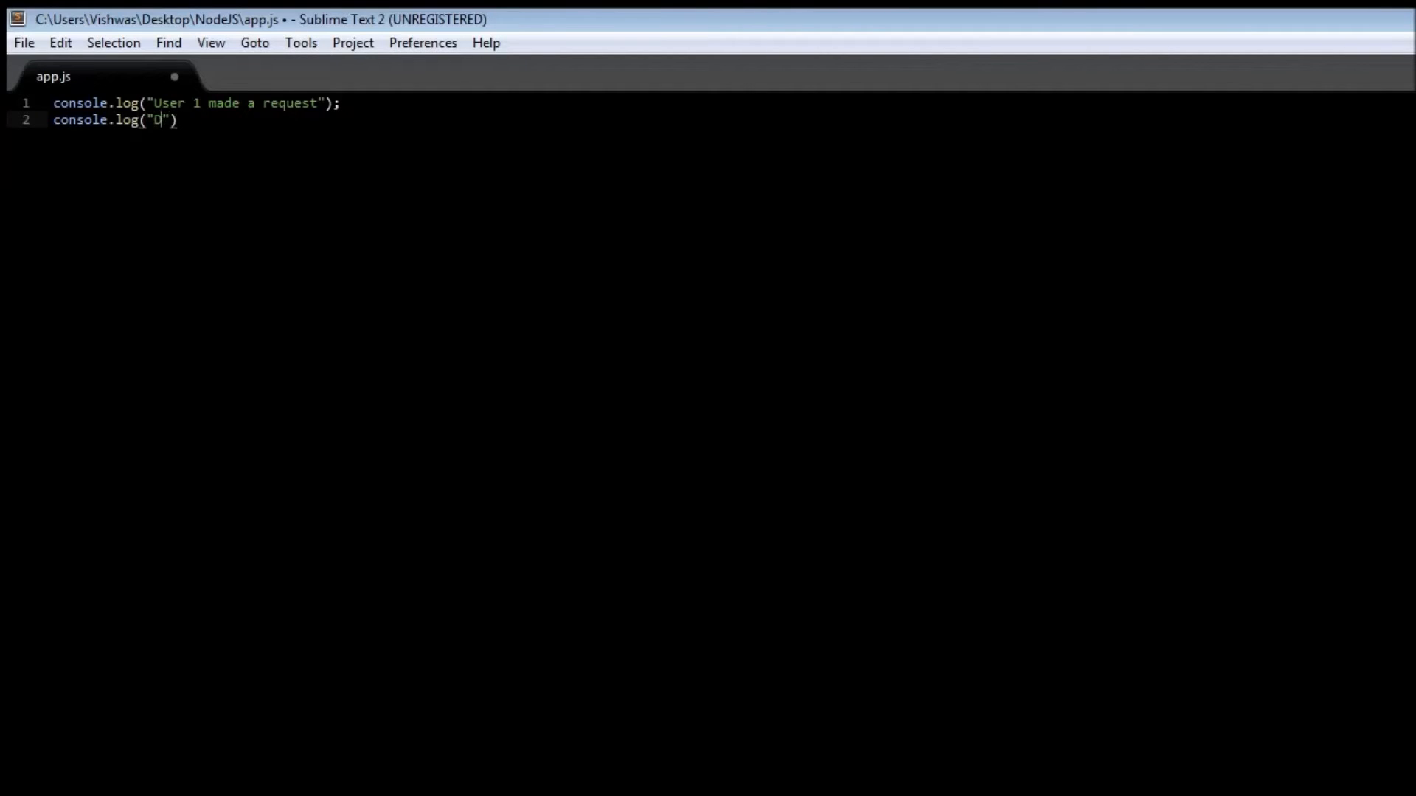
{"action": "type", "text": "atabase"}
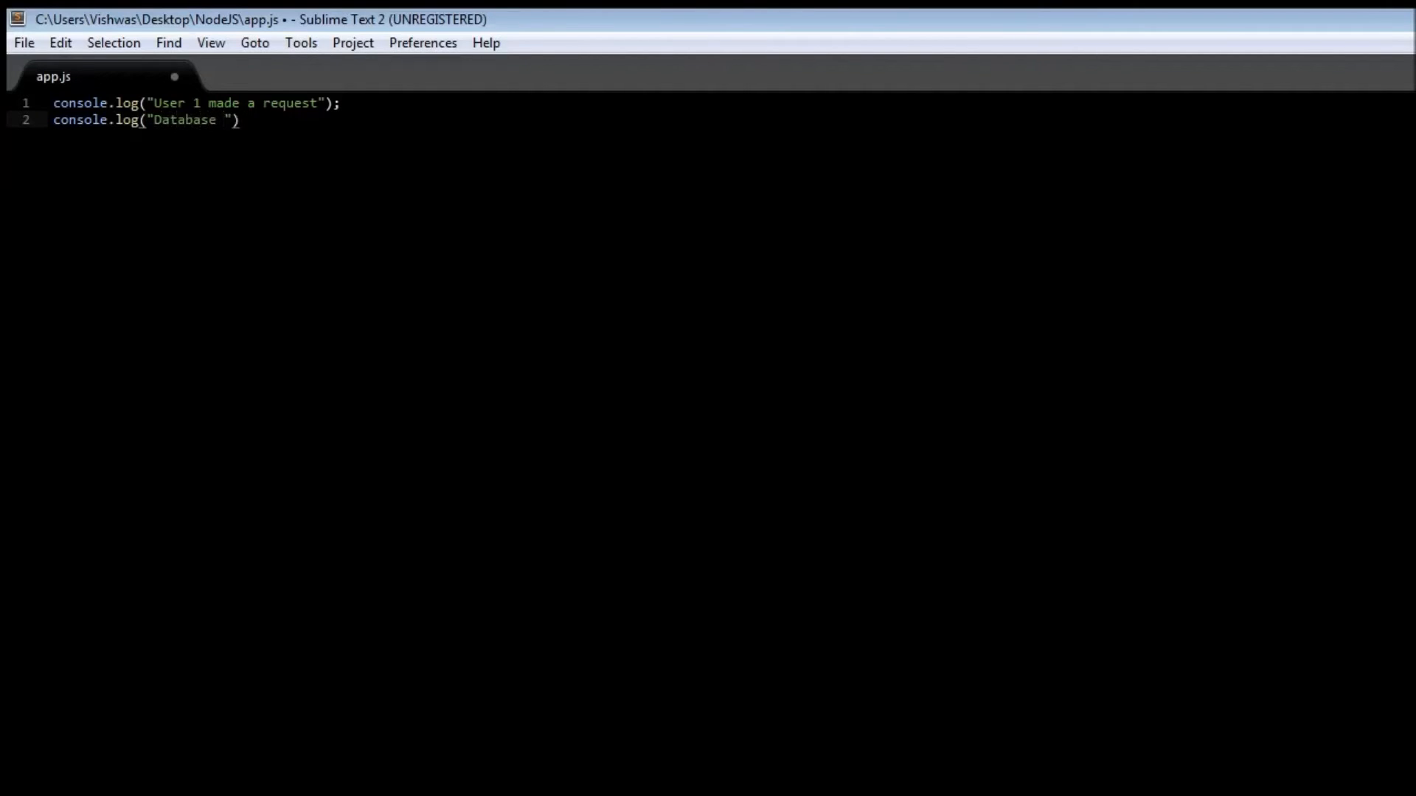
{"action": "type", "text": "operation takes"}
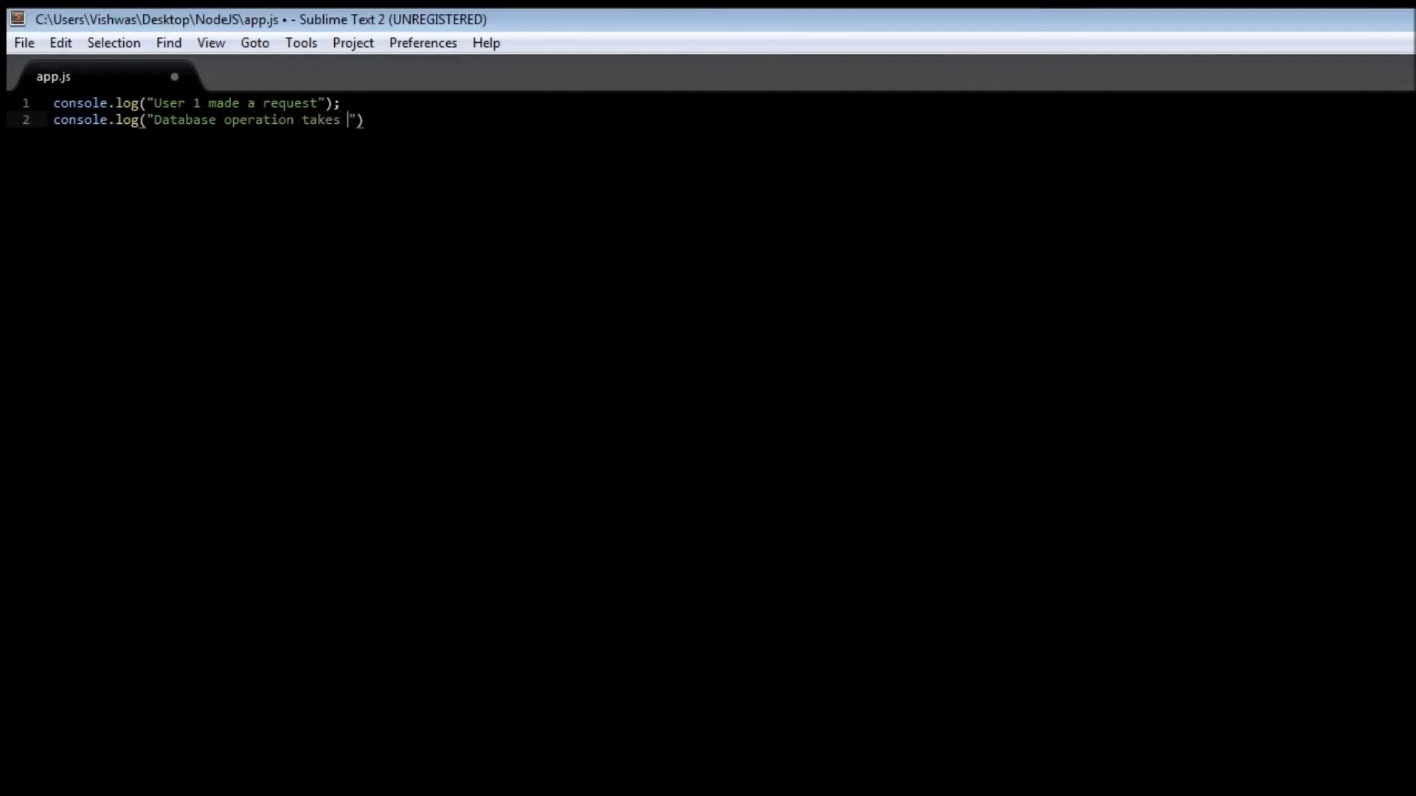
{"action": "type", "text": "5 seconds"}
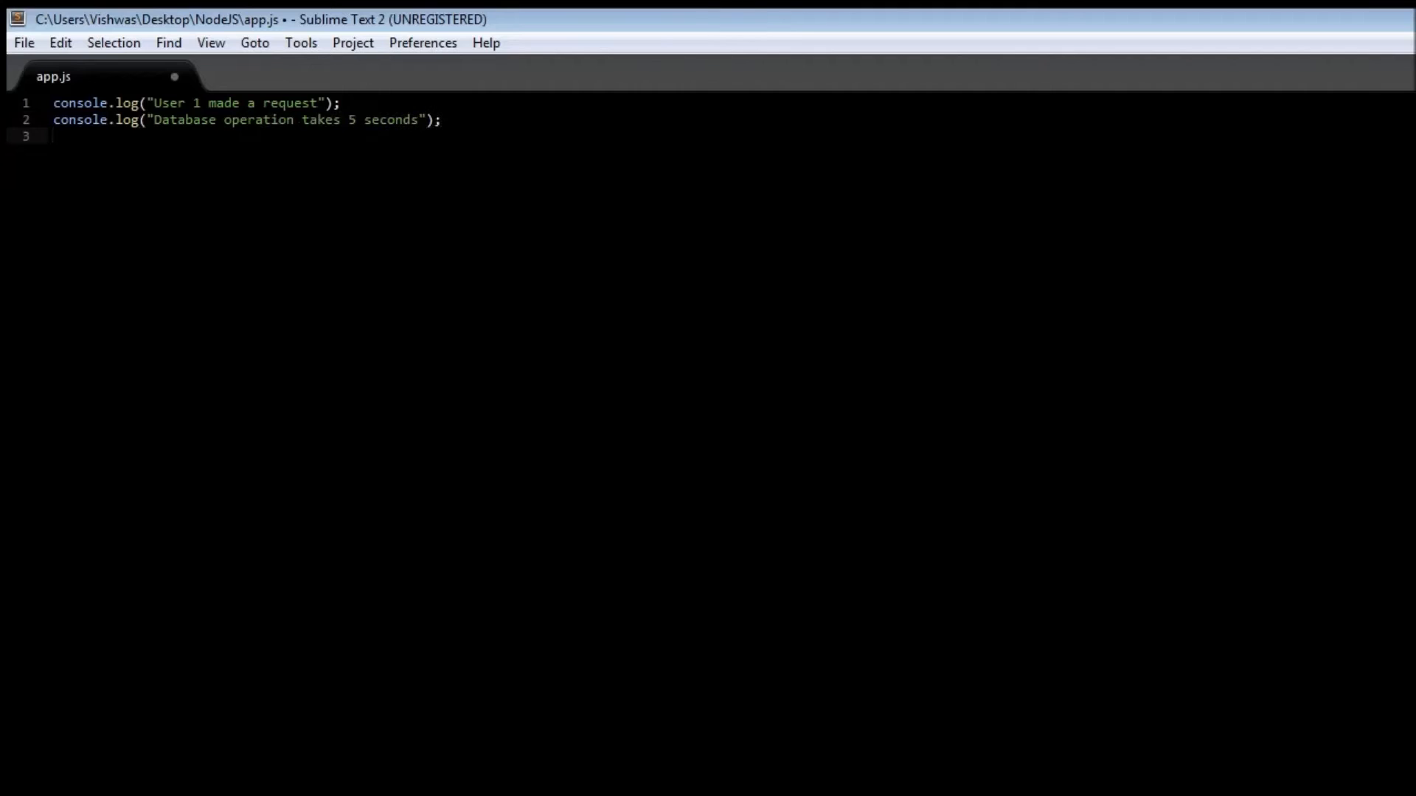
Add console.log("Data delivered to the user") as the third line.
{"action": "type", "text": "console.log(\""}
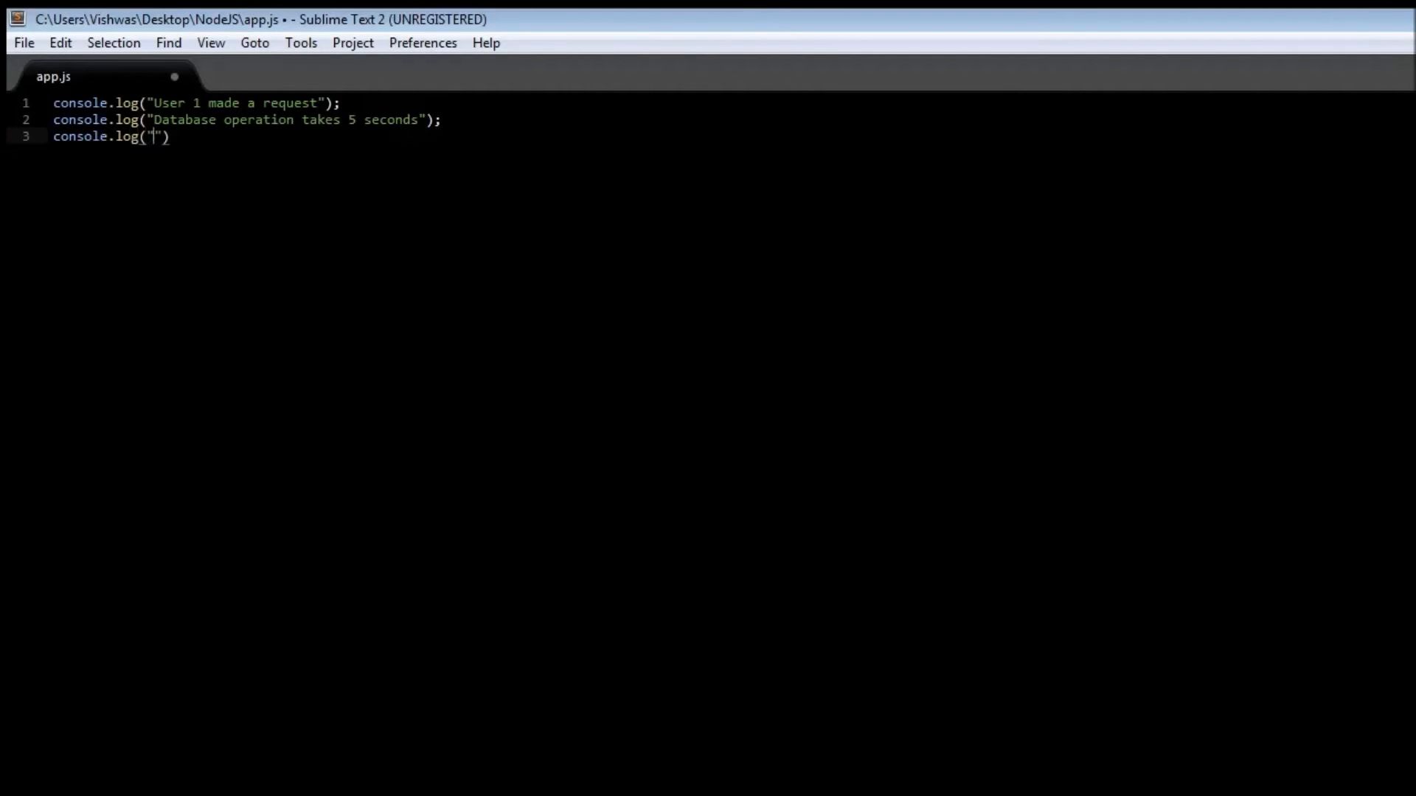
{"action": "type", "text": "D"}
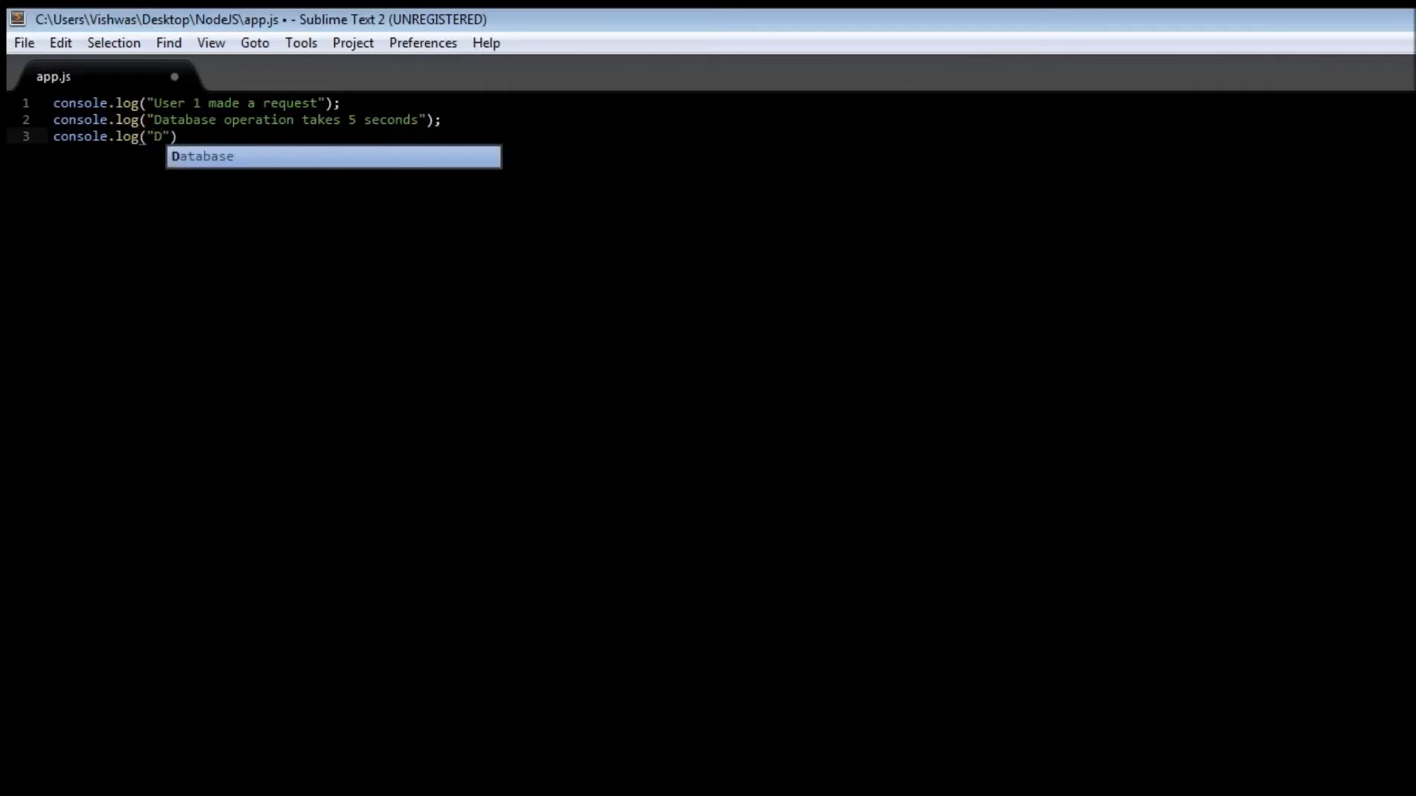
{"action": "type", "text": "ata delivered to the user"}
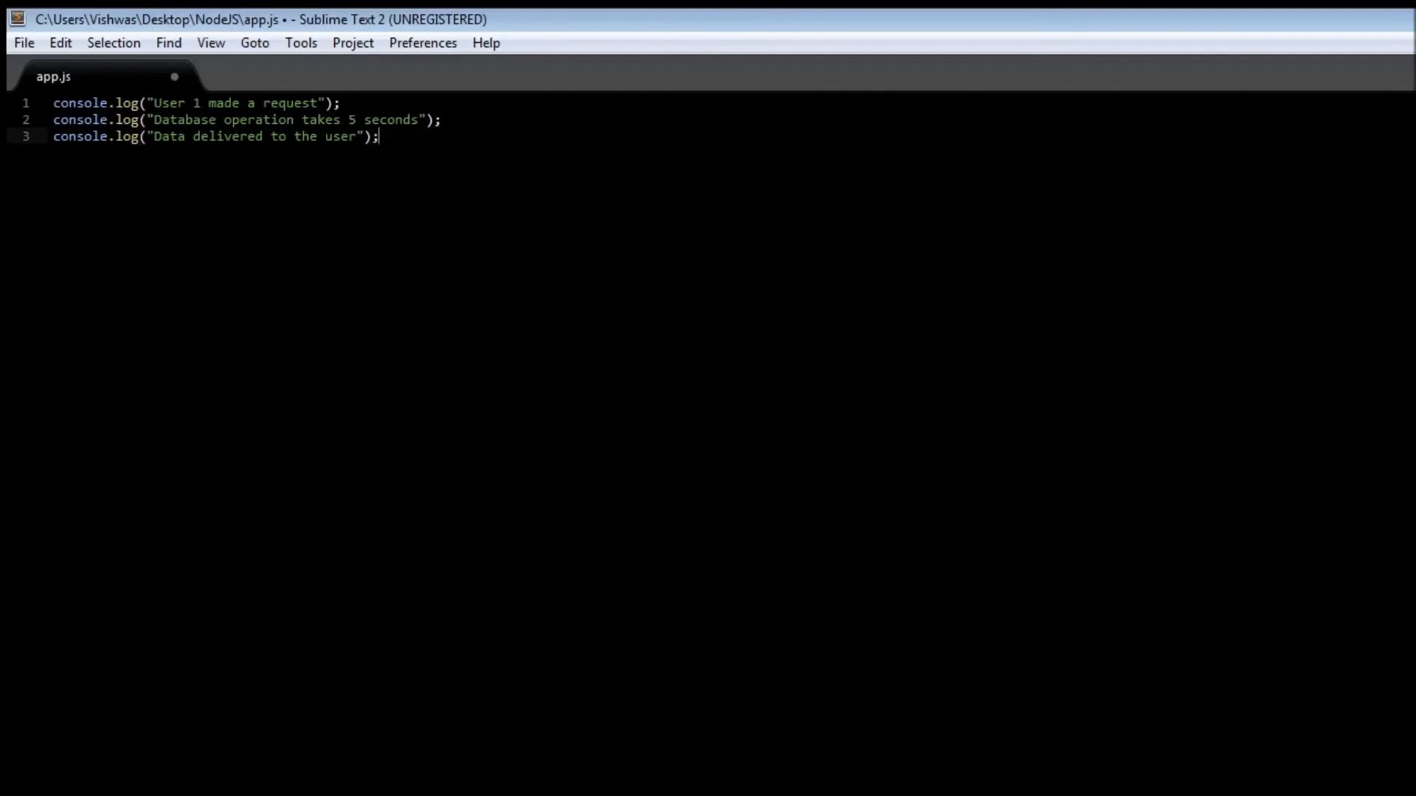
Duplicate the three-line block for User 2 and User 3, then save app.js.
{"action": "key", "text": "ctrl+a"}
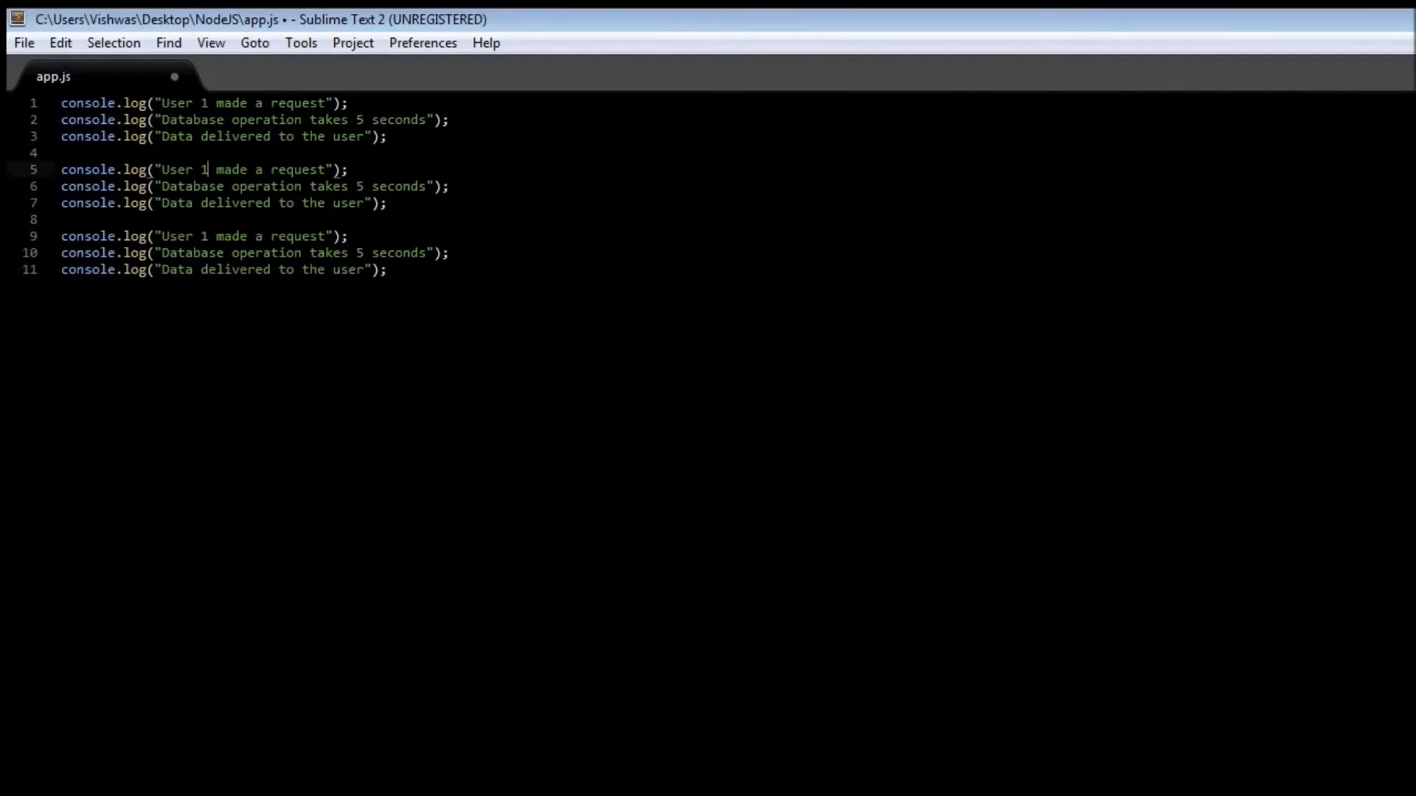
{"action": "type", "text": "2"}
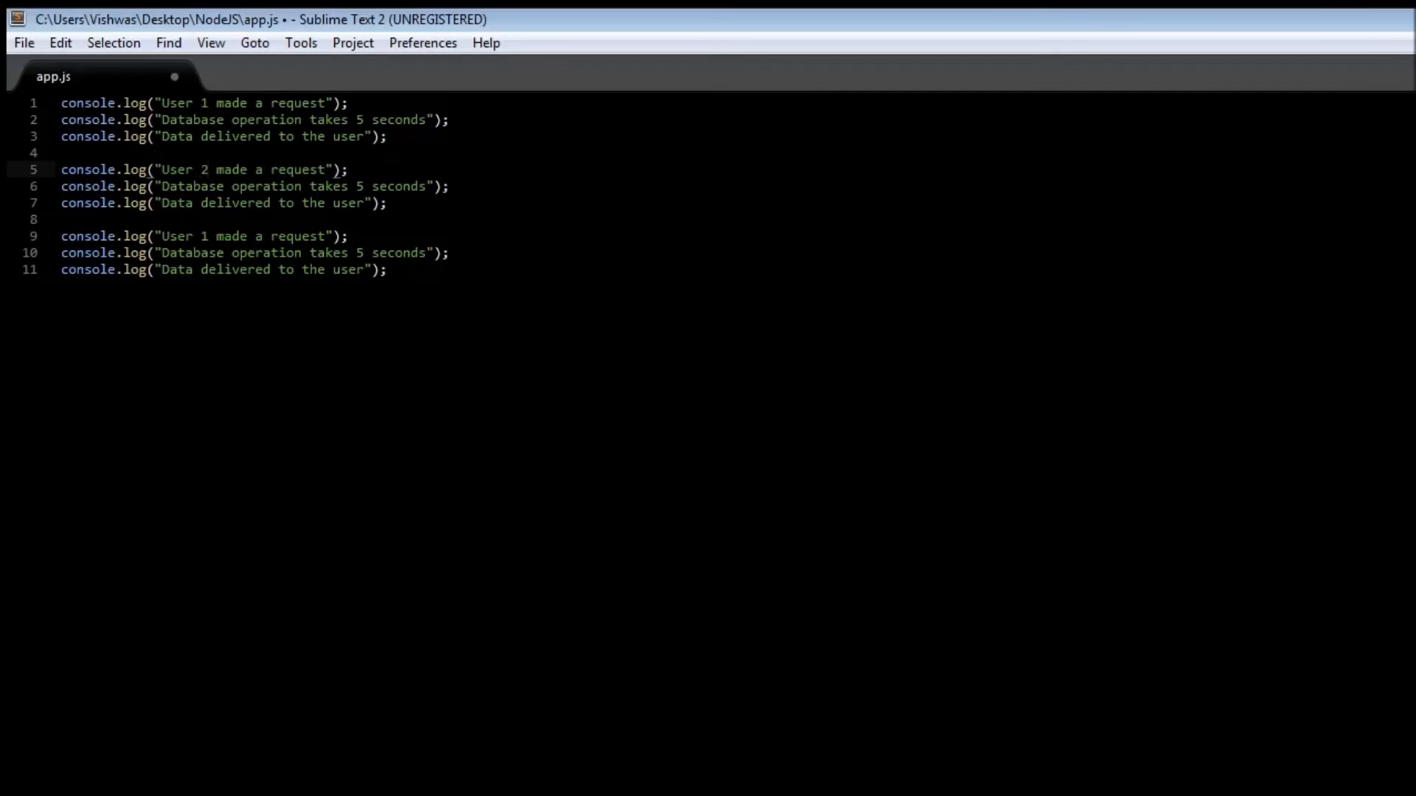
{"action": "type", "text": "3"}
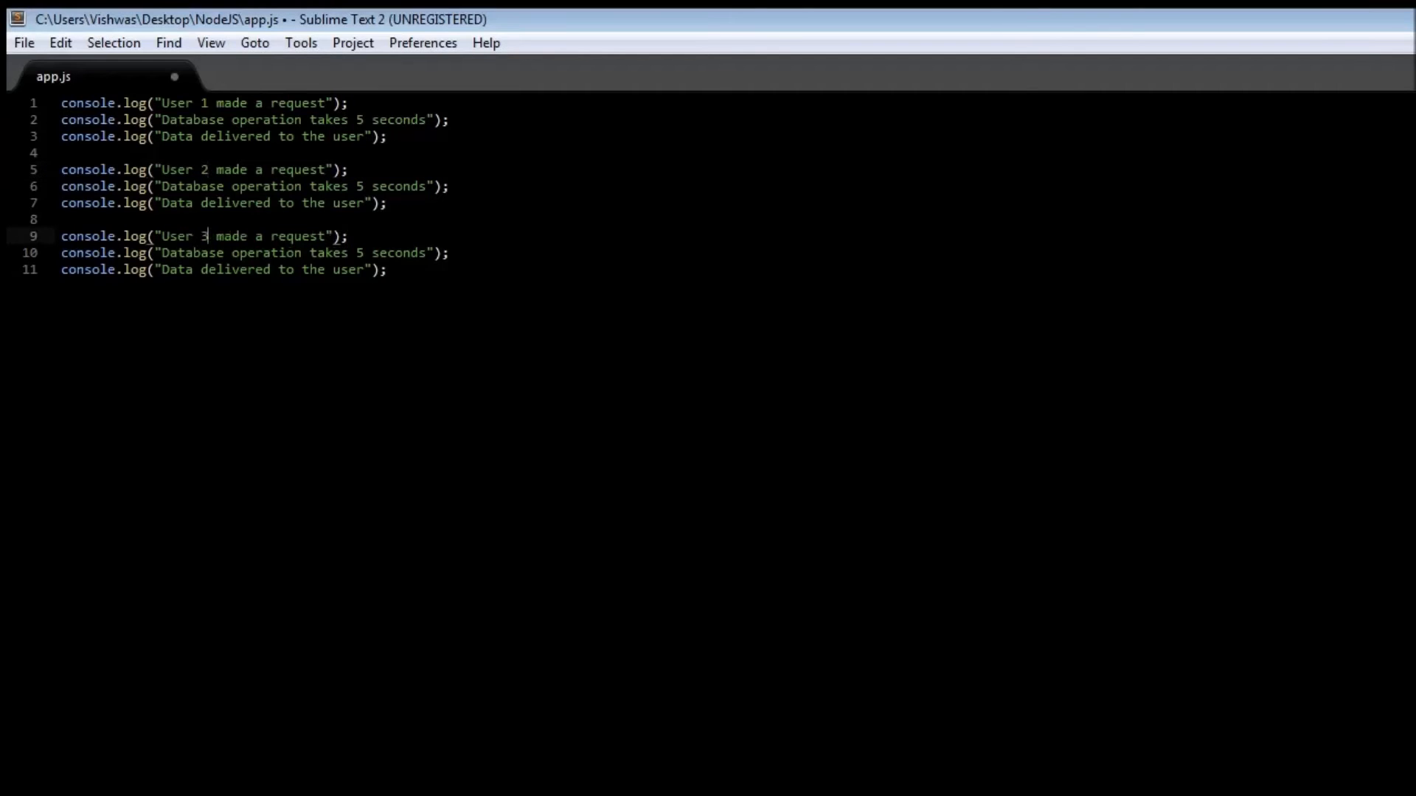
{"action": "key", "text": "ctrl+s"}
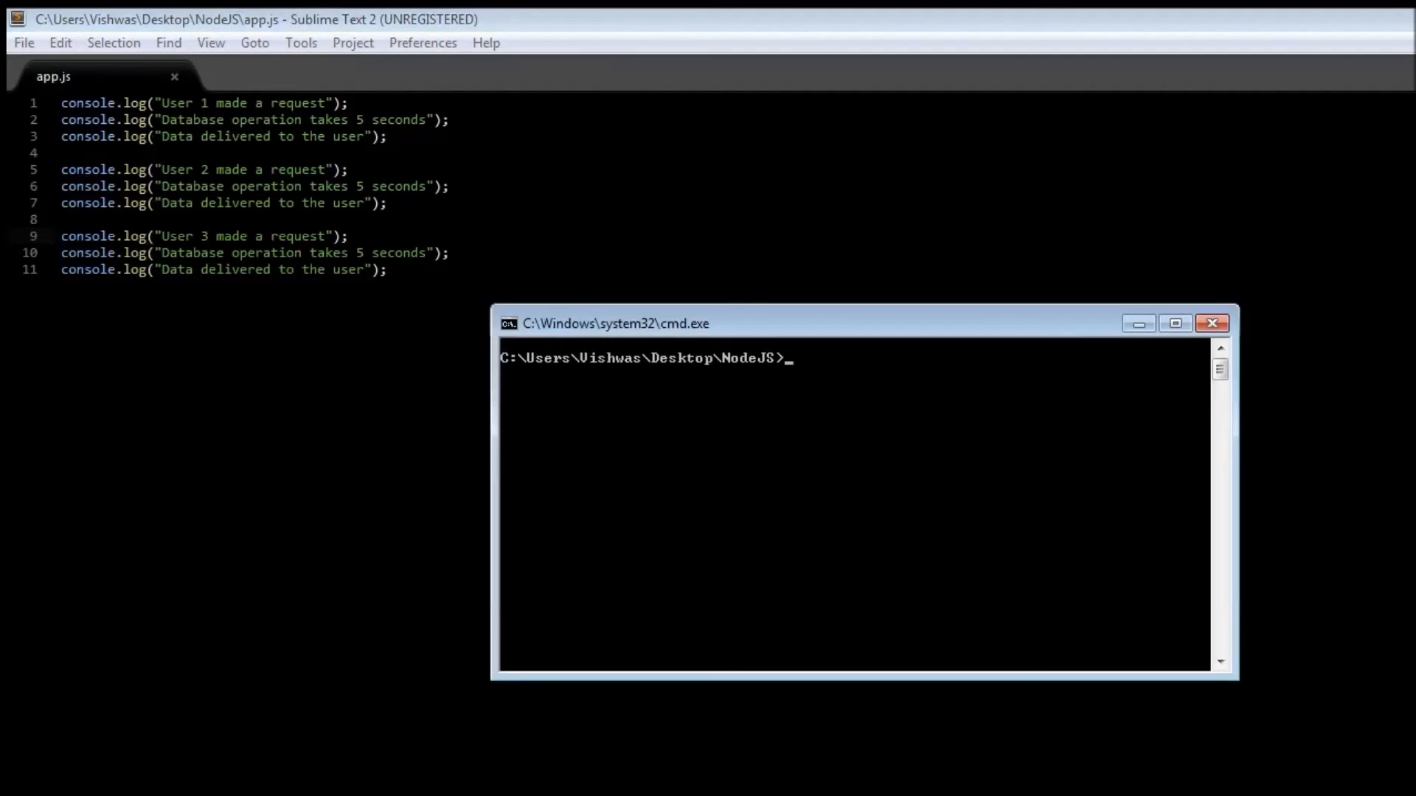
Run the script with node app in the NodeJS folder.
{"action": "type", "text": "node app"}
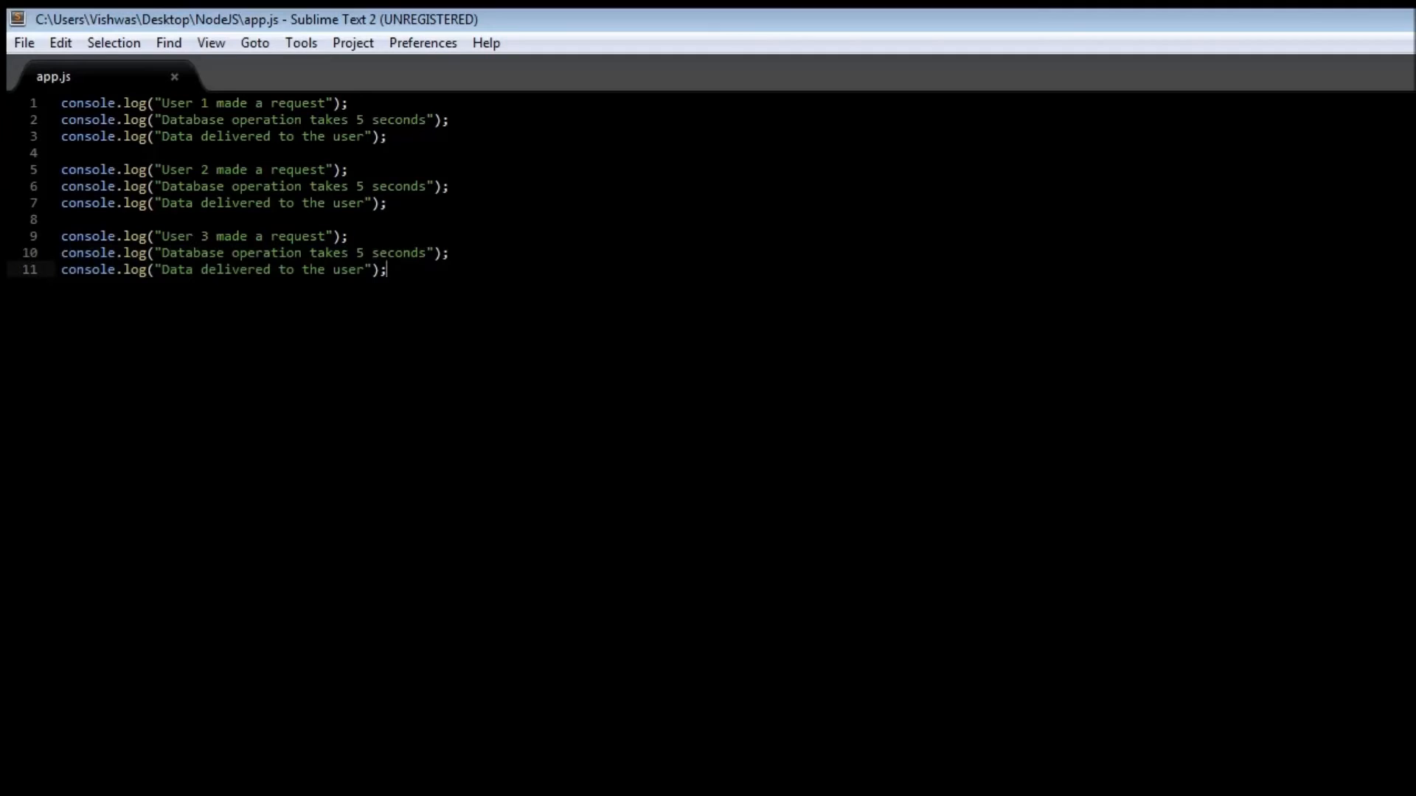
Declare an empty function callback() {} below the request blocks.
{"action": "key", "text": "Enter"}
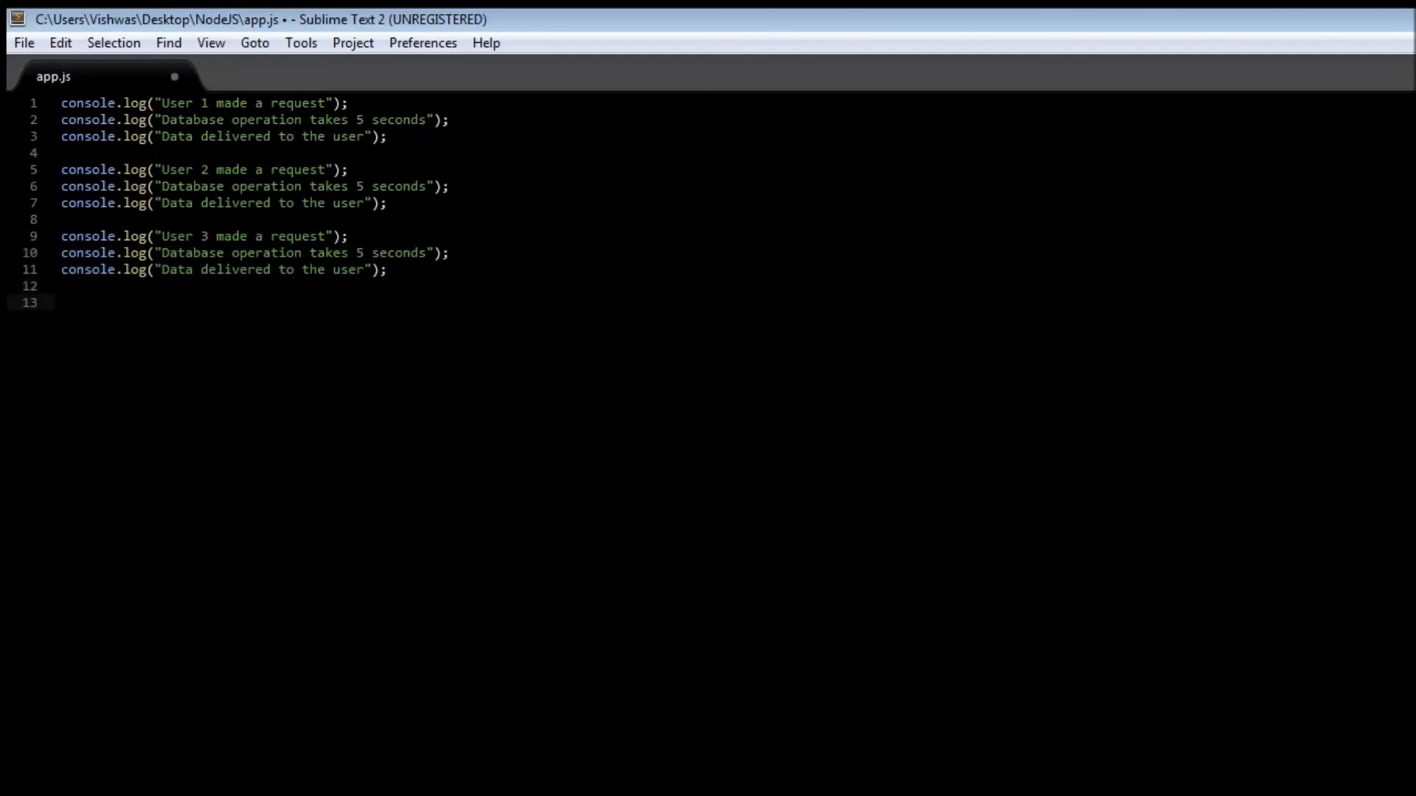
{"action": "type", "text": "function"}
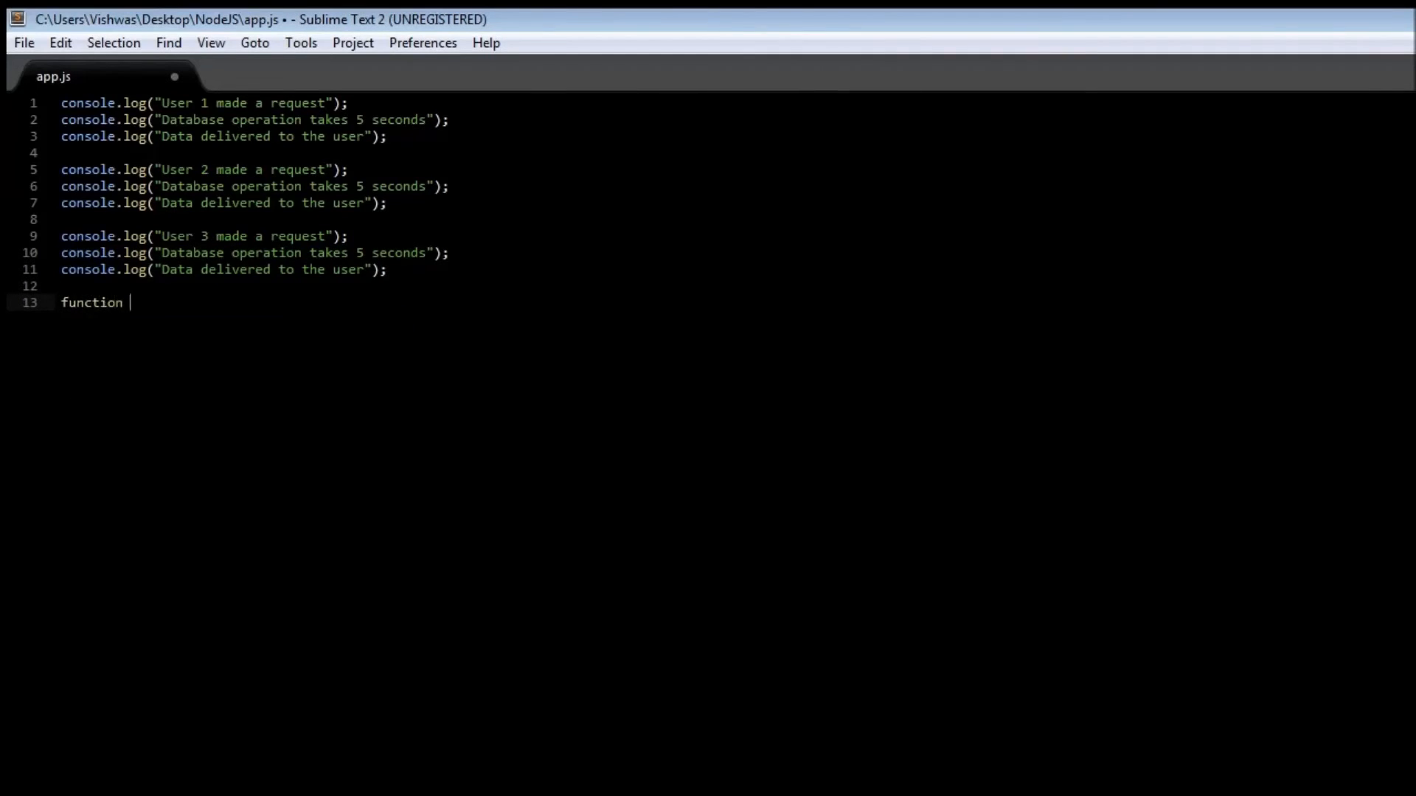
{"action": "type", "text": "callbacl"}
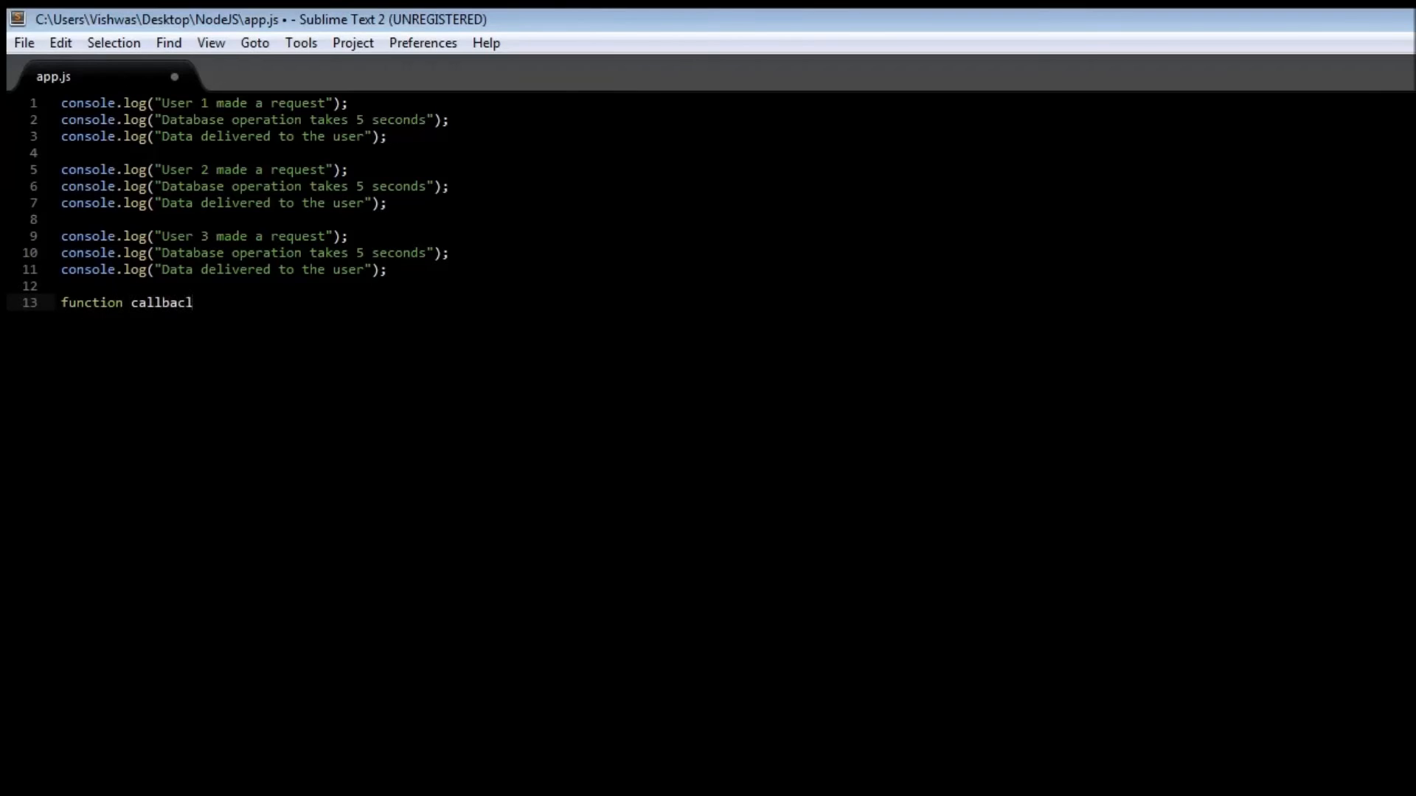
{"action": "type", "text": "k()"}
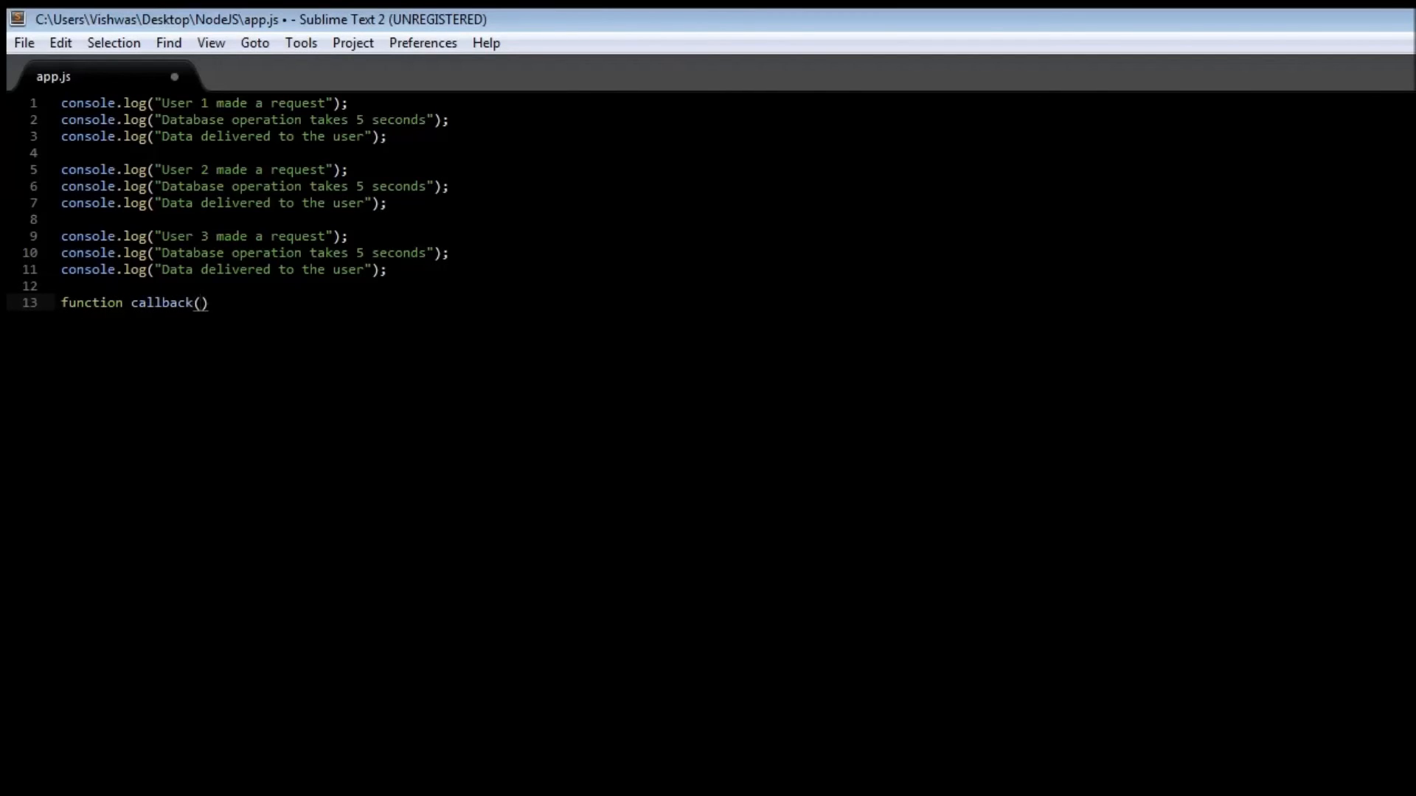
{"action": "type", "text": "{}"}
{"action": "type", "text": "console.log"}
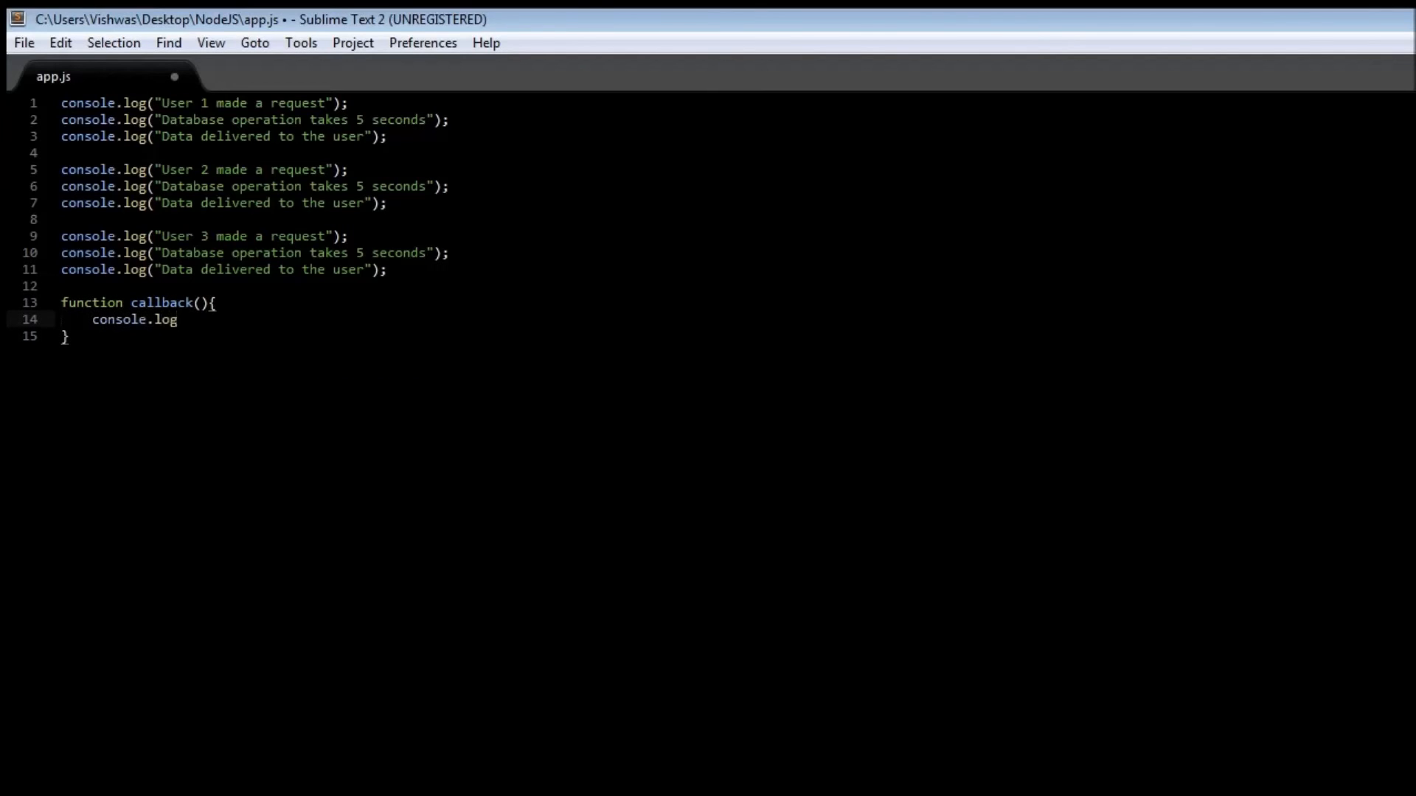
Inside callback, log "Queried the database and delivered data in 5 seconds".
{"action": "type", "text": "(\"\")"}
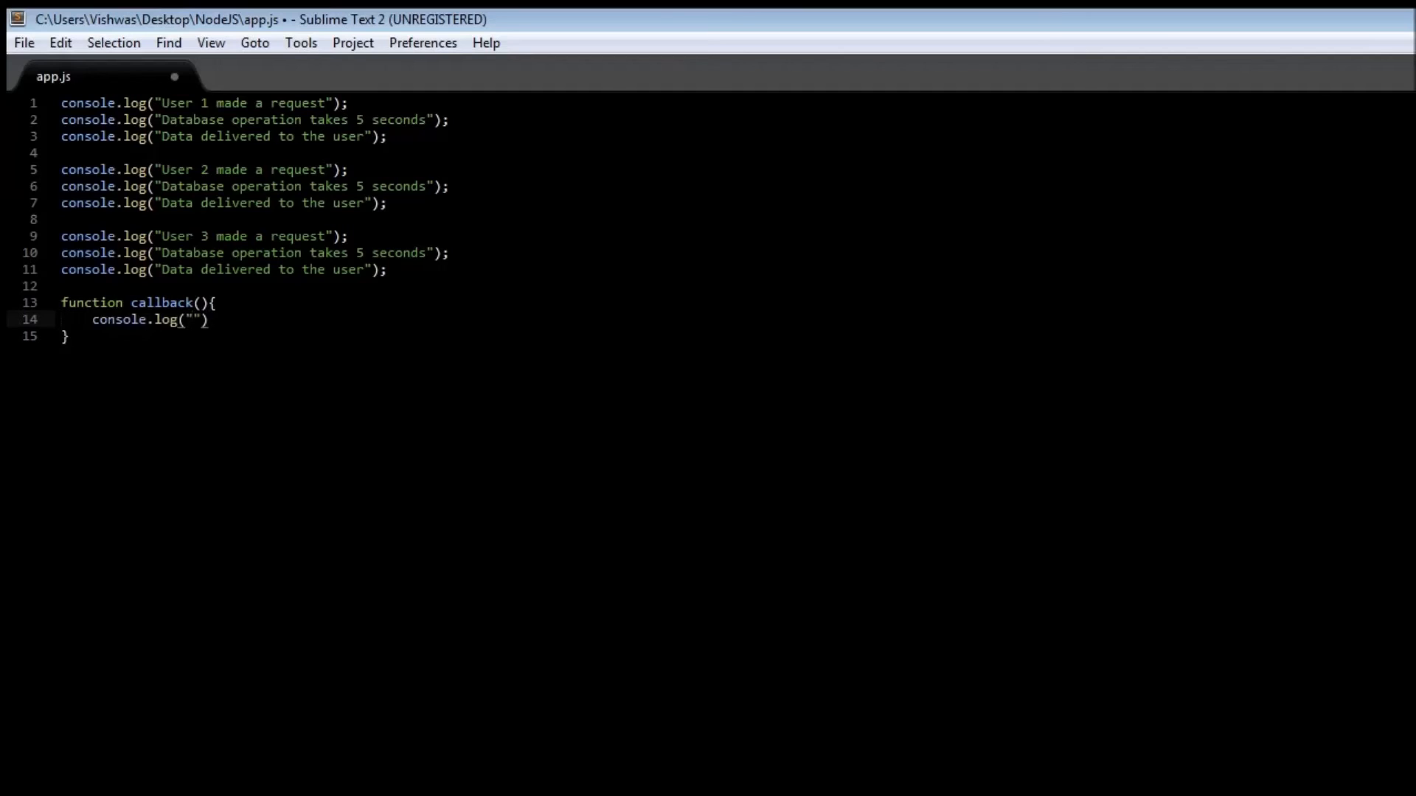
{"action": "type", "text": "Qui"}
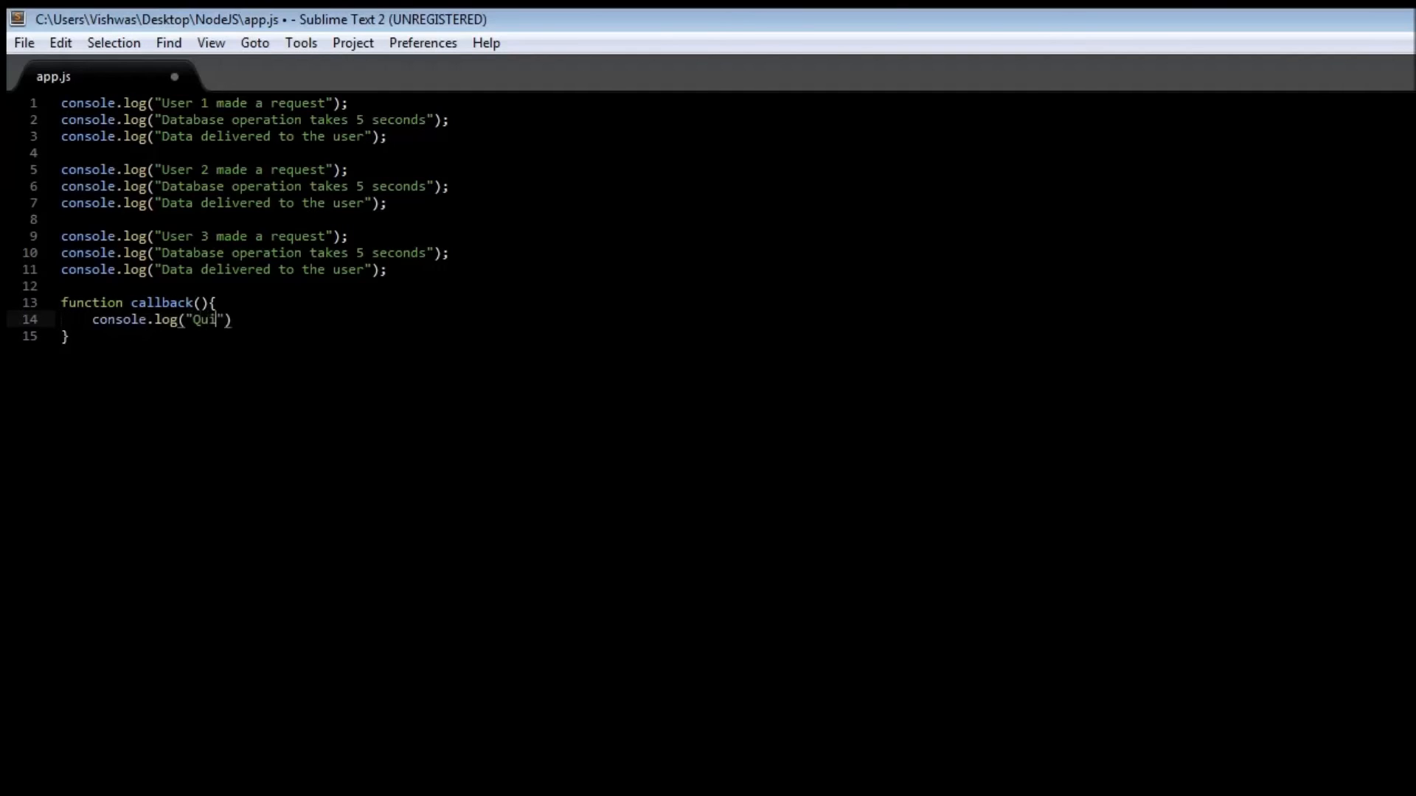
{"action": "type", "text": "e"}
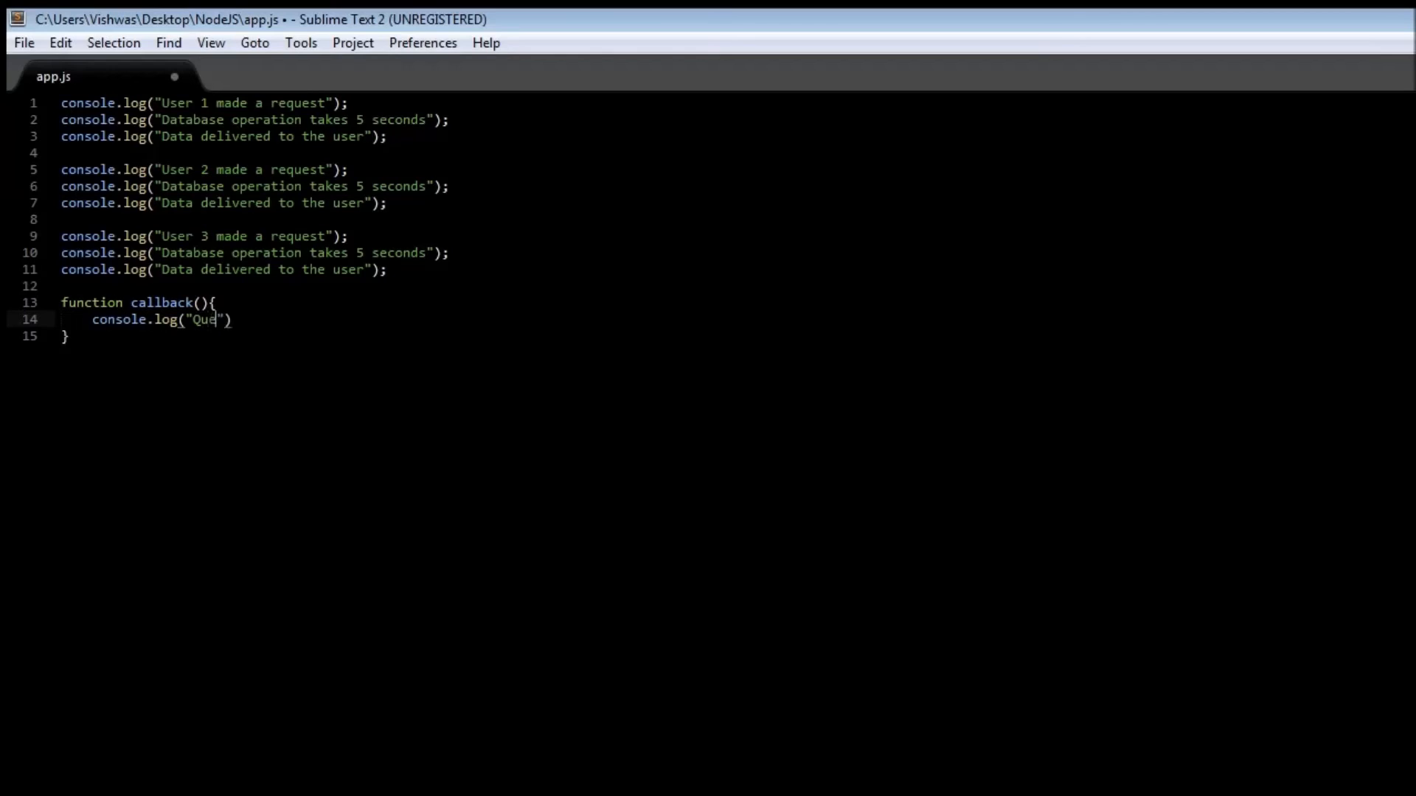
{"action": "type", "text": "ried the"}
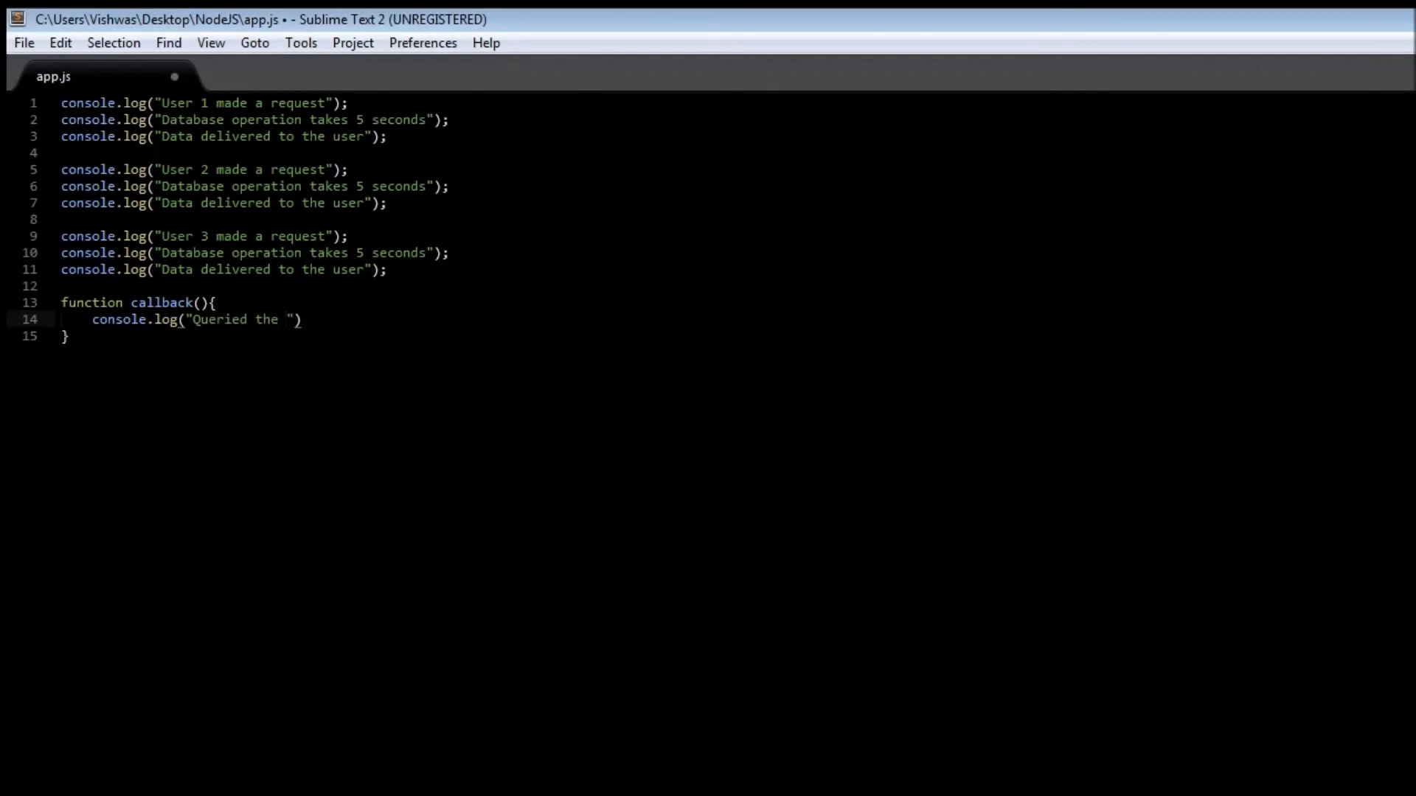
{"action": "type", "text": "database"}
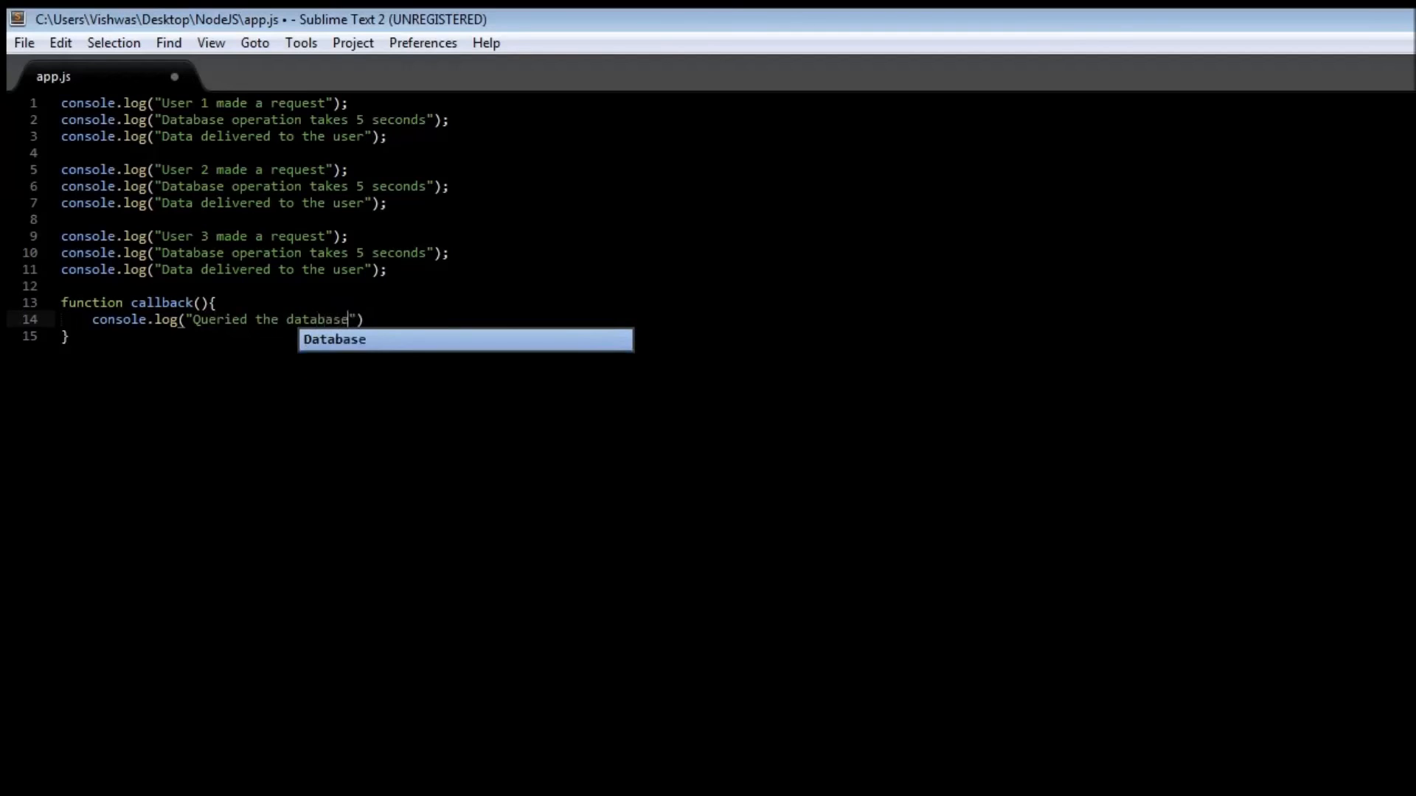
{"action": "type", "text": "and deliv"}
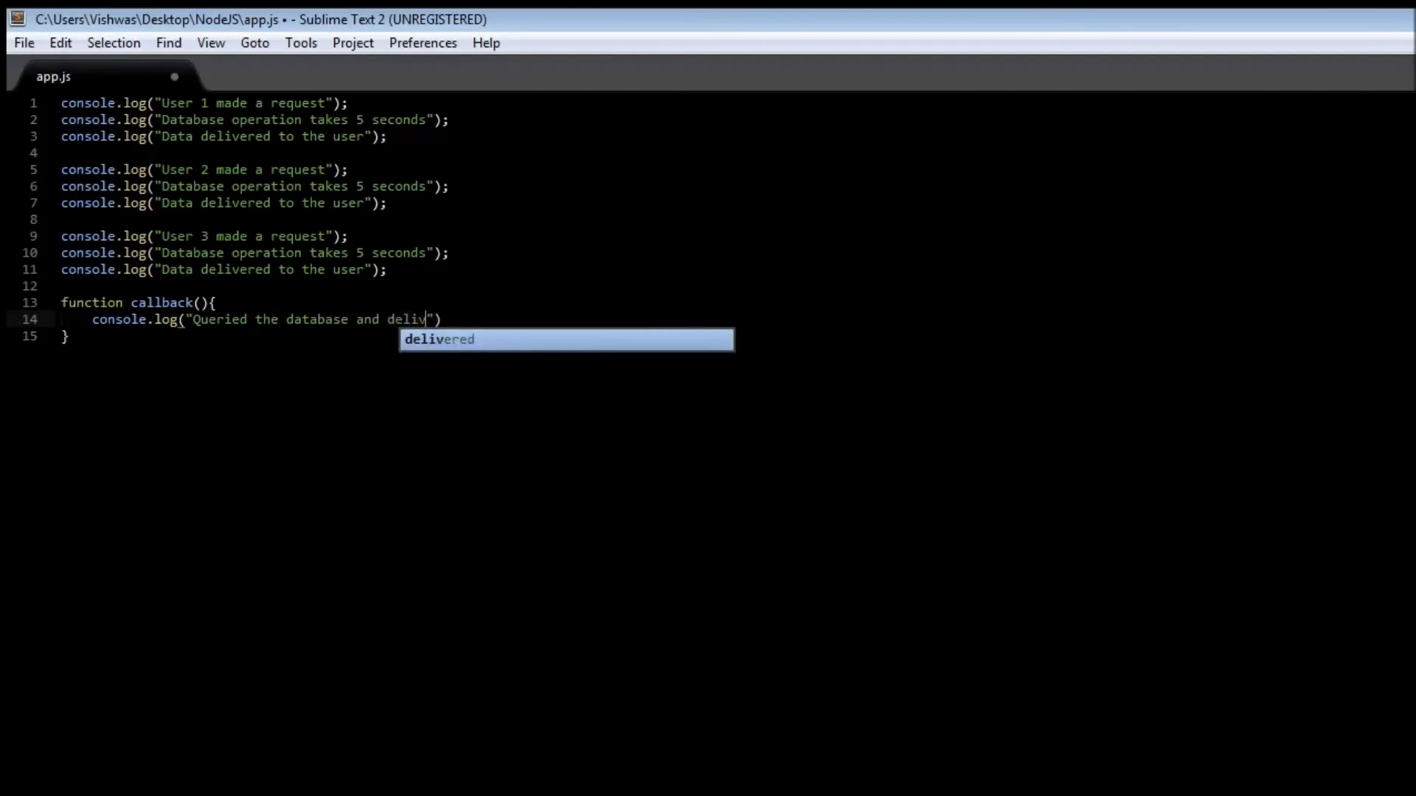
{"action": "type", "text": "ered data in"}
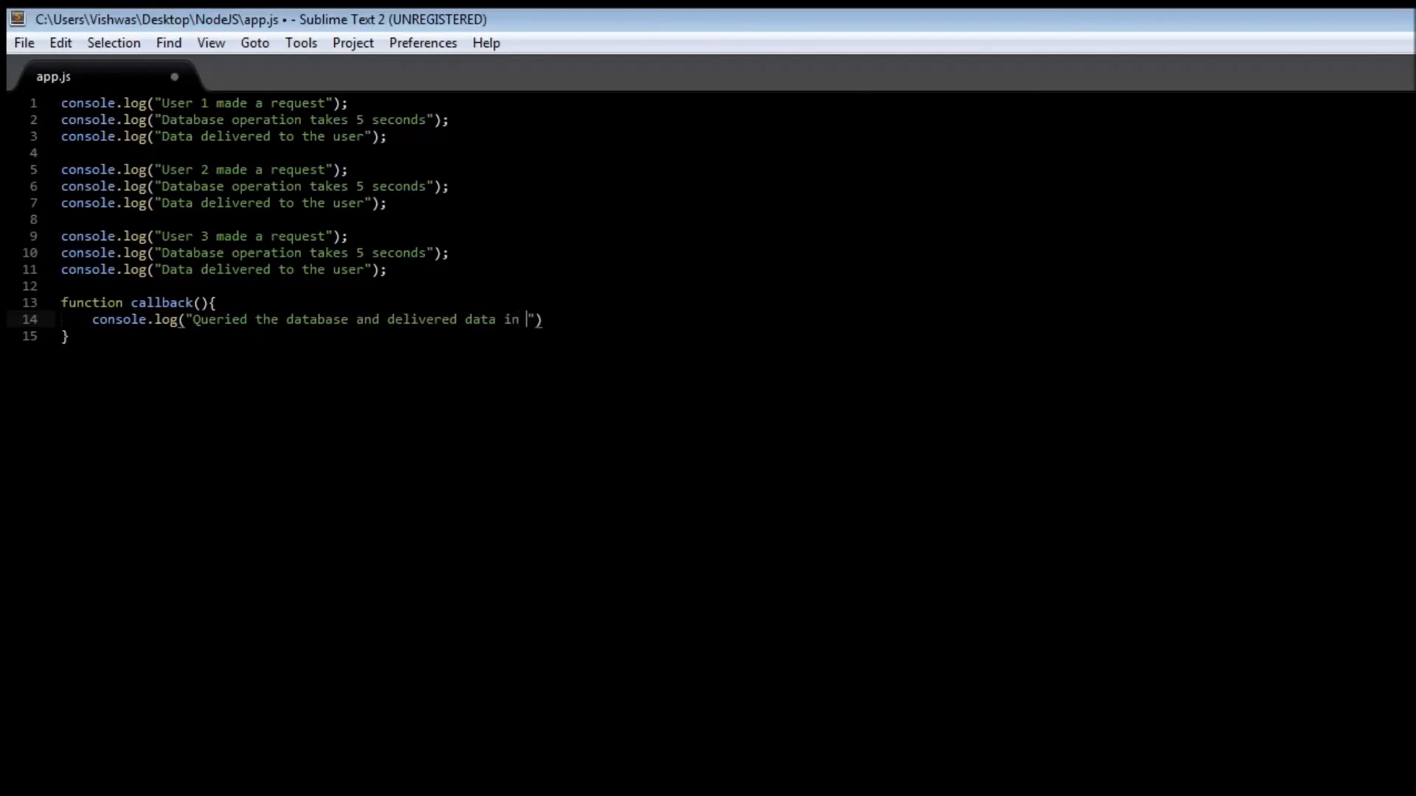
{"action": "type", "text": "5 seconds"}
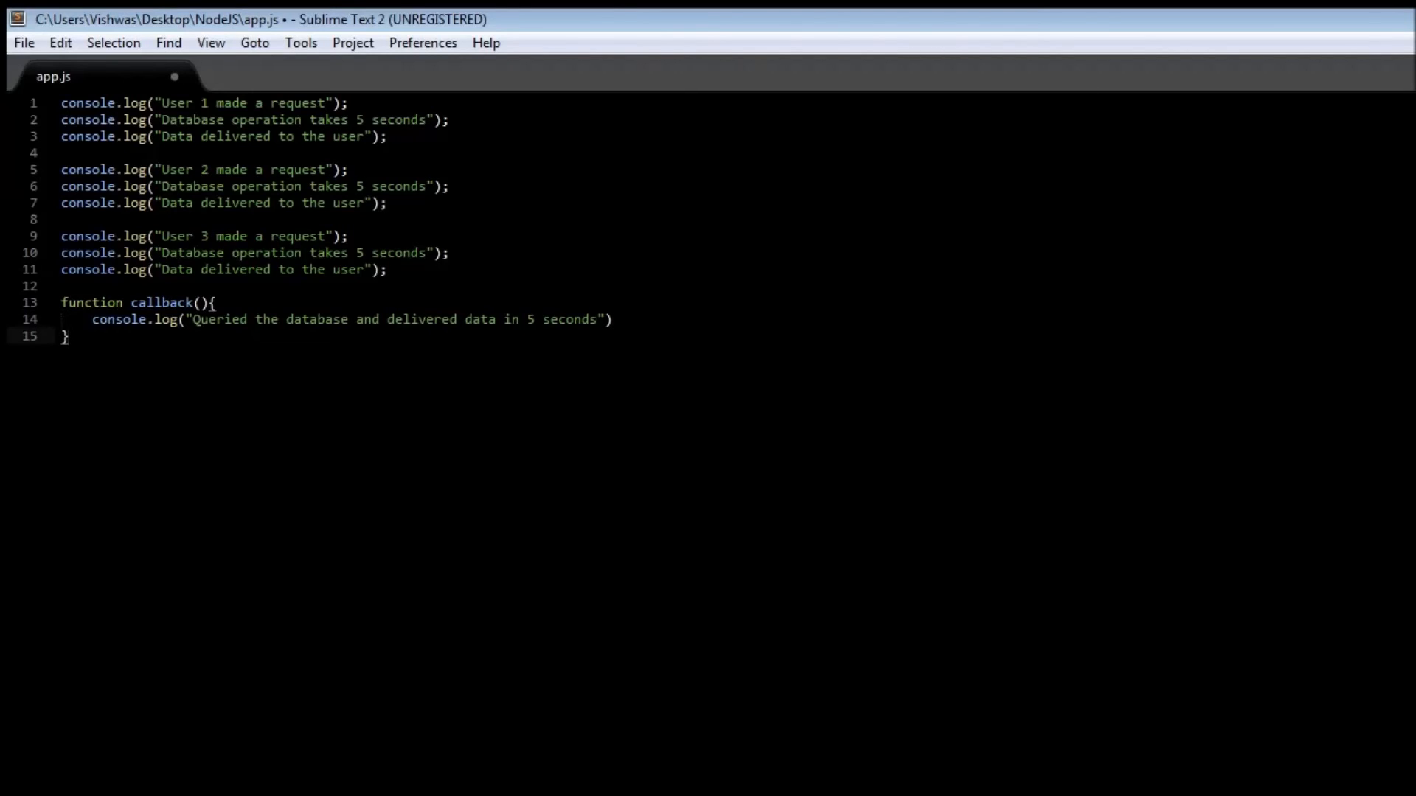
Replace User 1's two database log lines with setTimeout(callback,5000);.
{"action": "left_click_drag", "start_coordinate": [61, 120], "coordinate": [389, 136]}
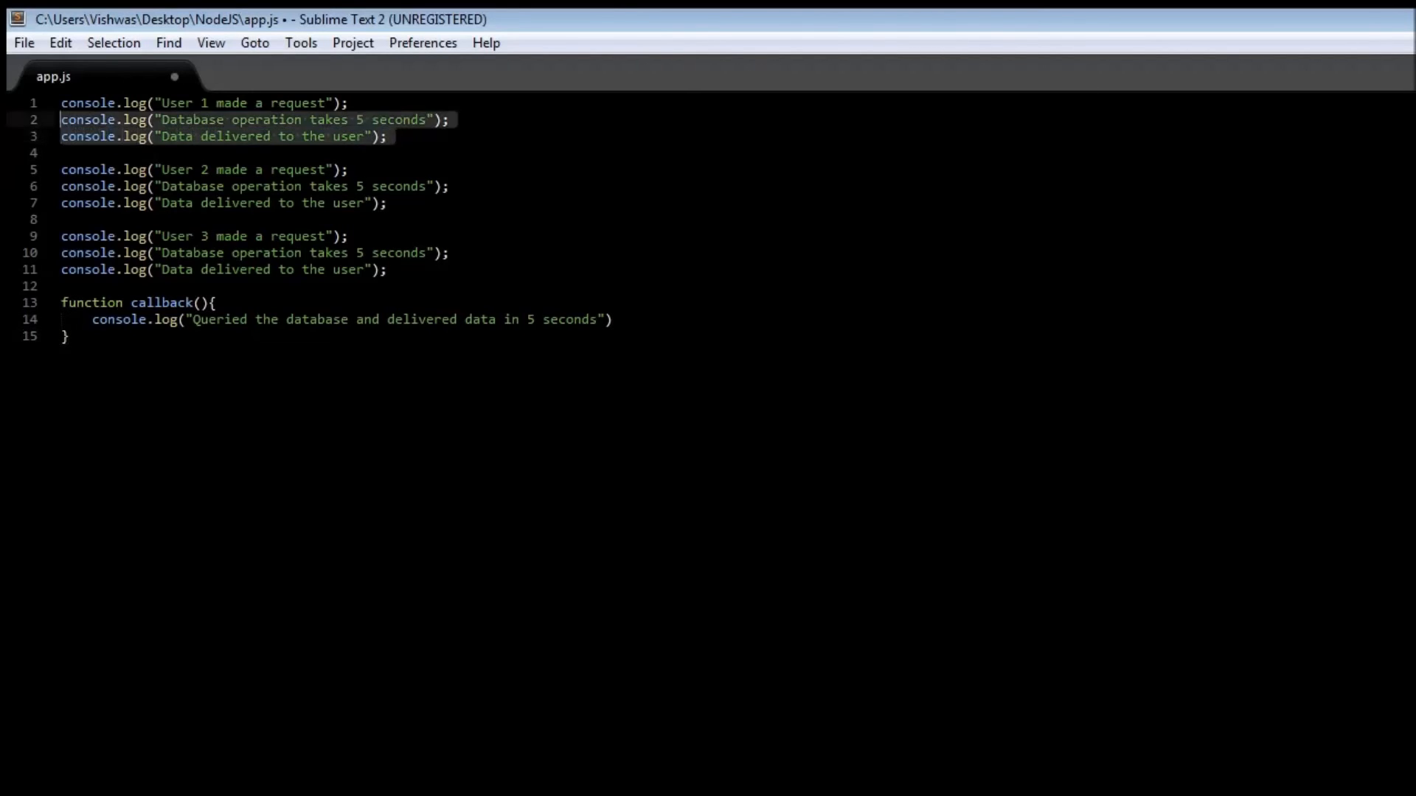
{"action": "key", "text": "Delete"}
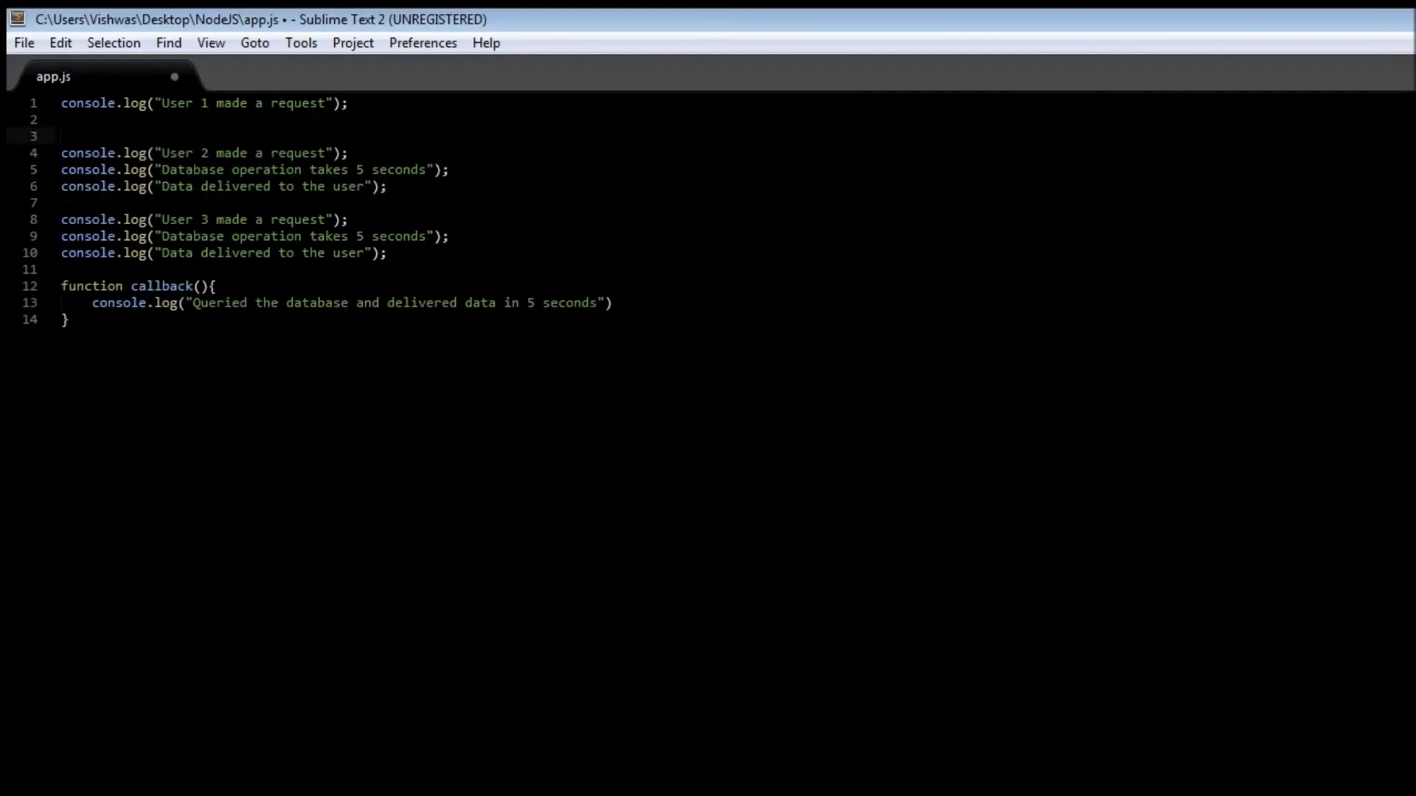
{"action": "type", "text": "setTimeout("}
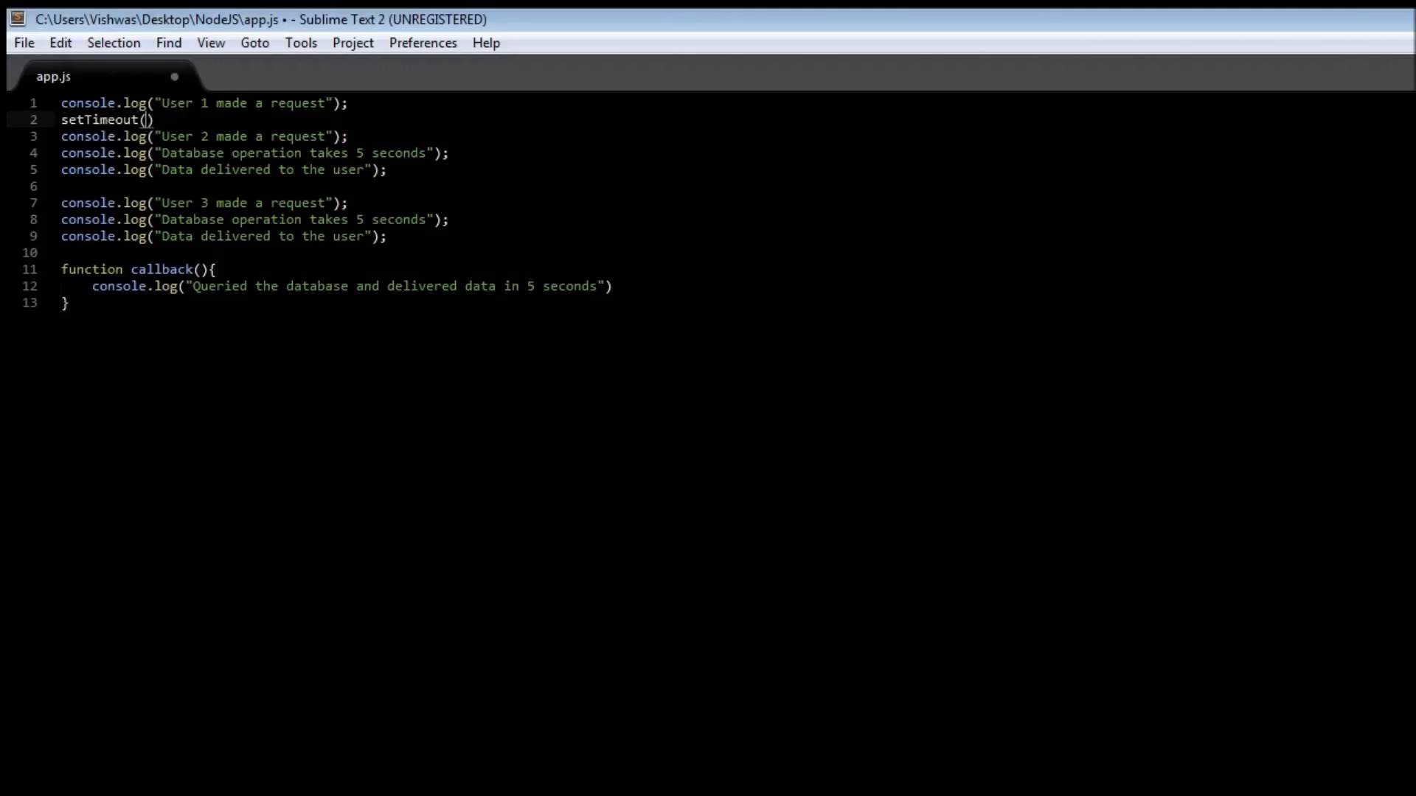
{"action": "type", "text": "callback,"}
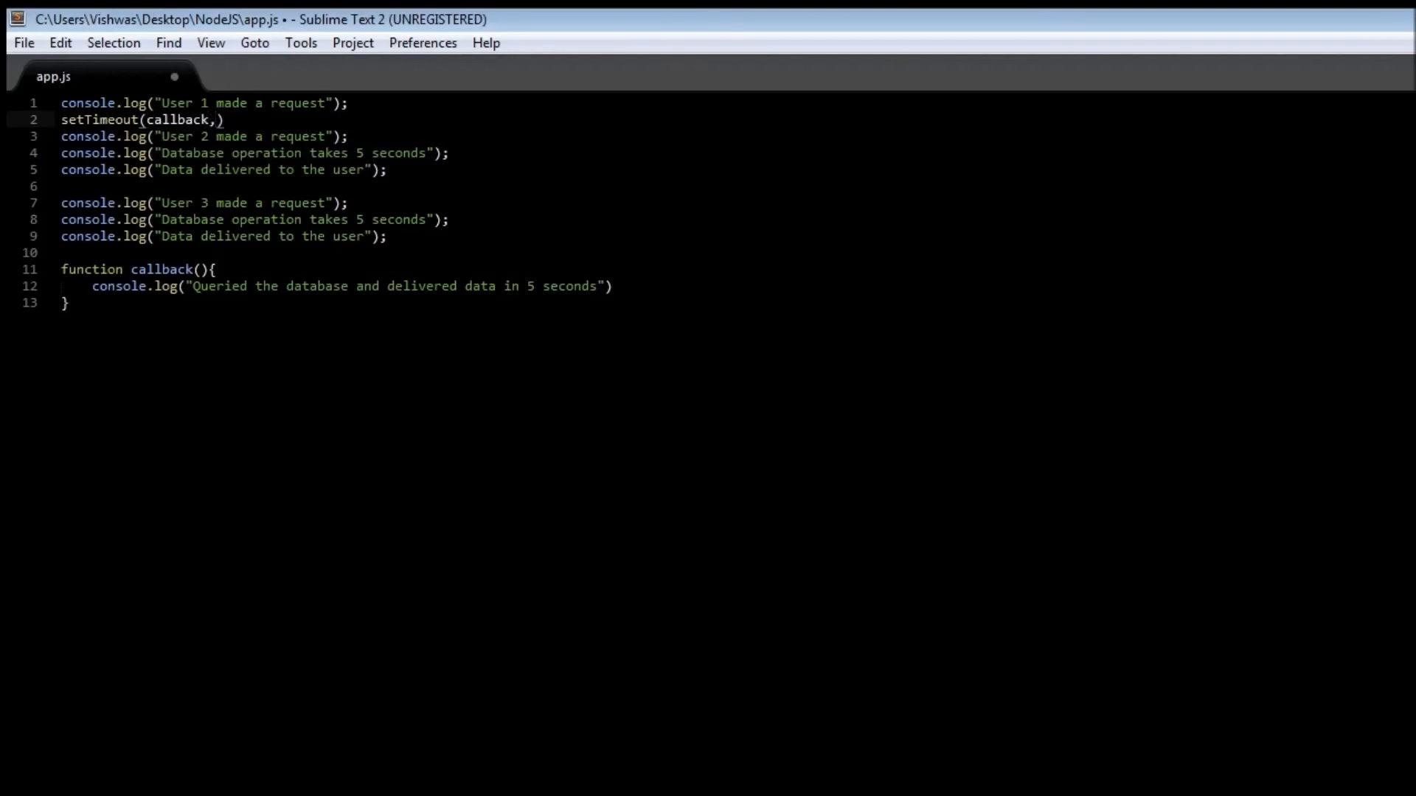
{"action": "type", "text": "5000"}
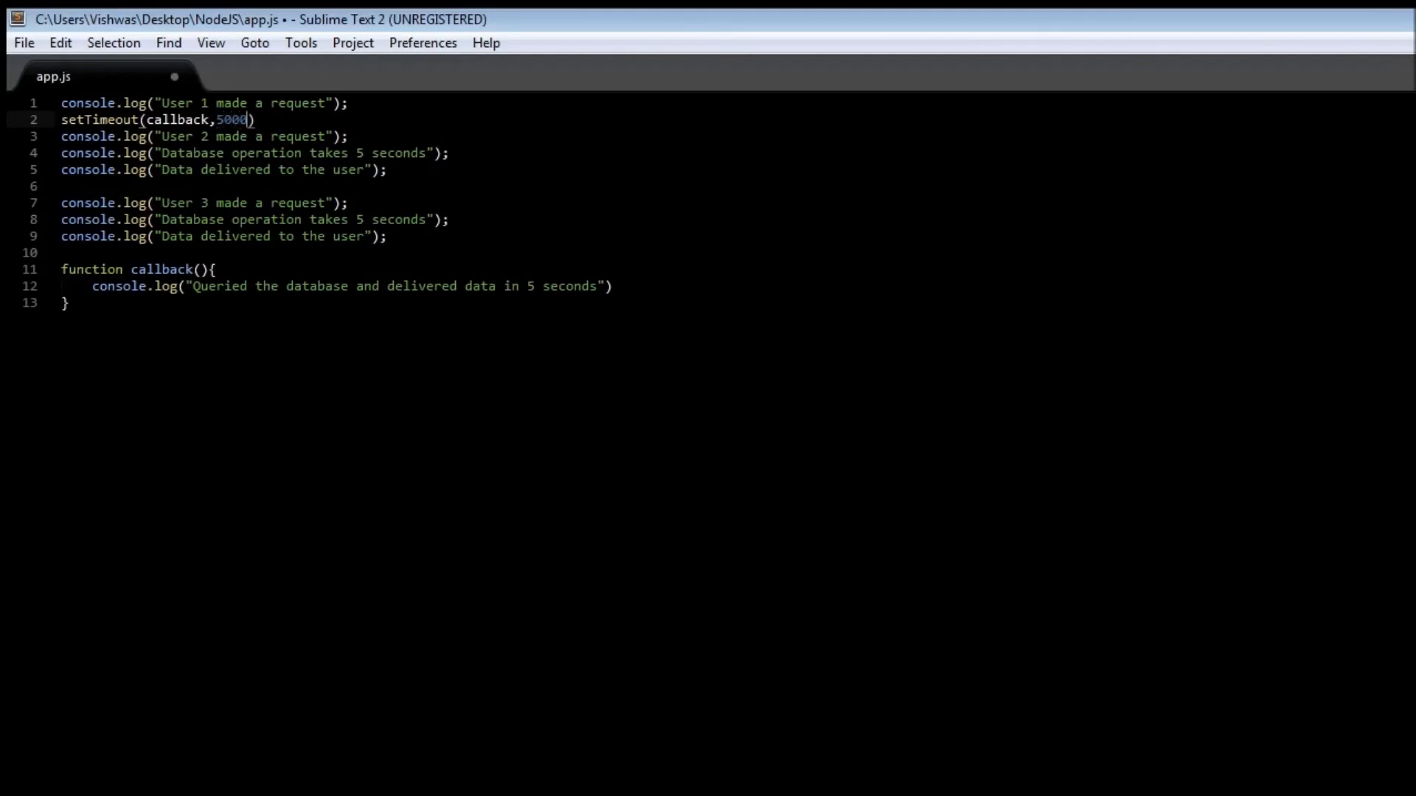
{"action": "type", "text": ";"}
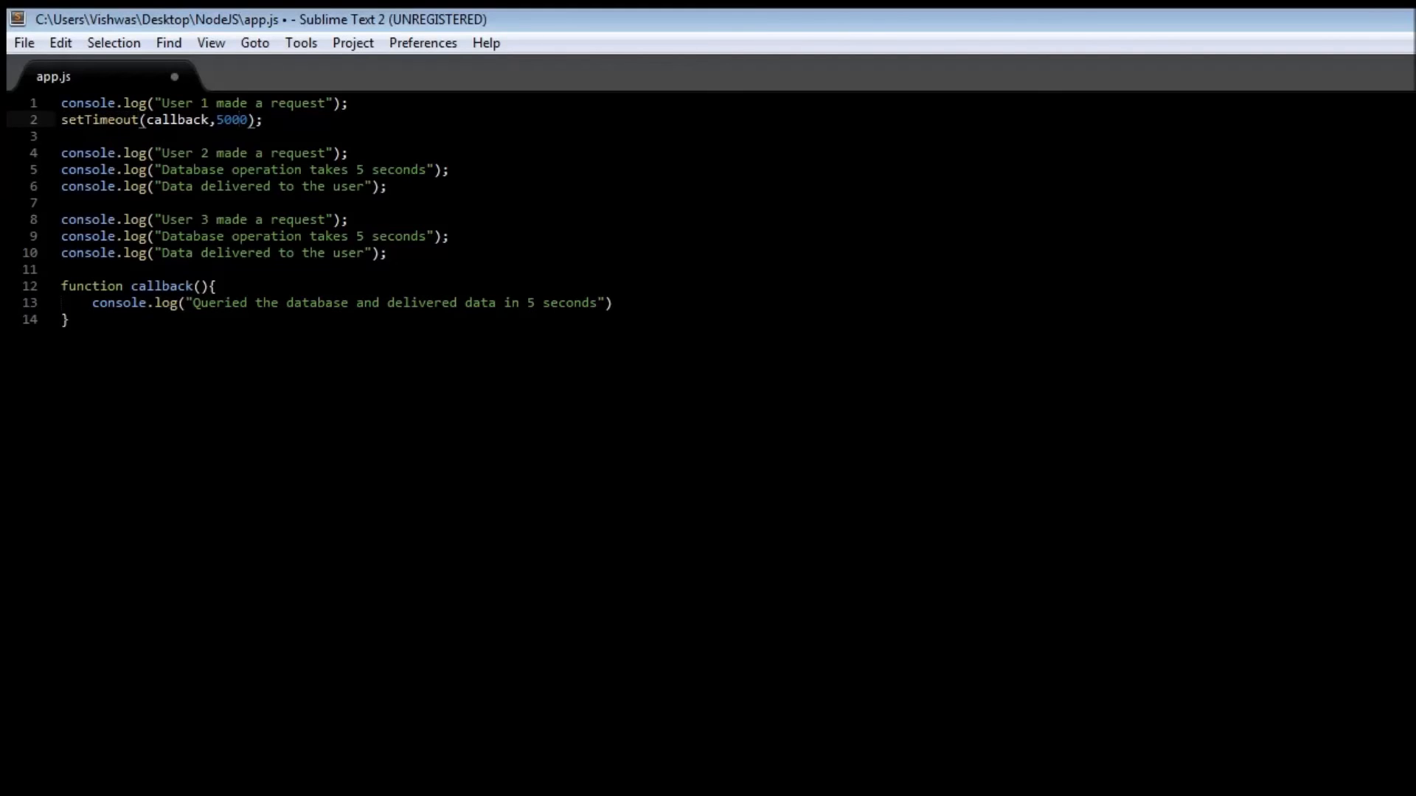
Swap the database log lines under User 2 and User 3 for the same setTimeout(callback,5000); line.
{"action": "double_click", "coordinate": [230, 119]}
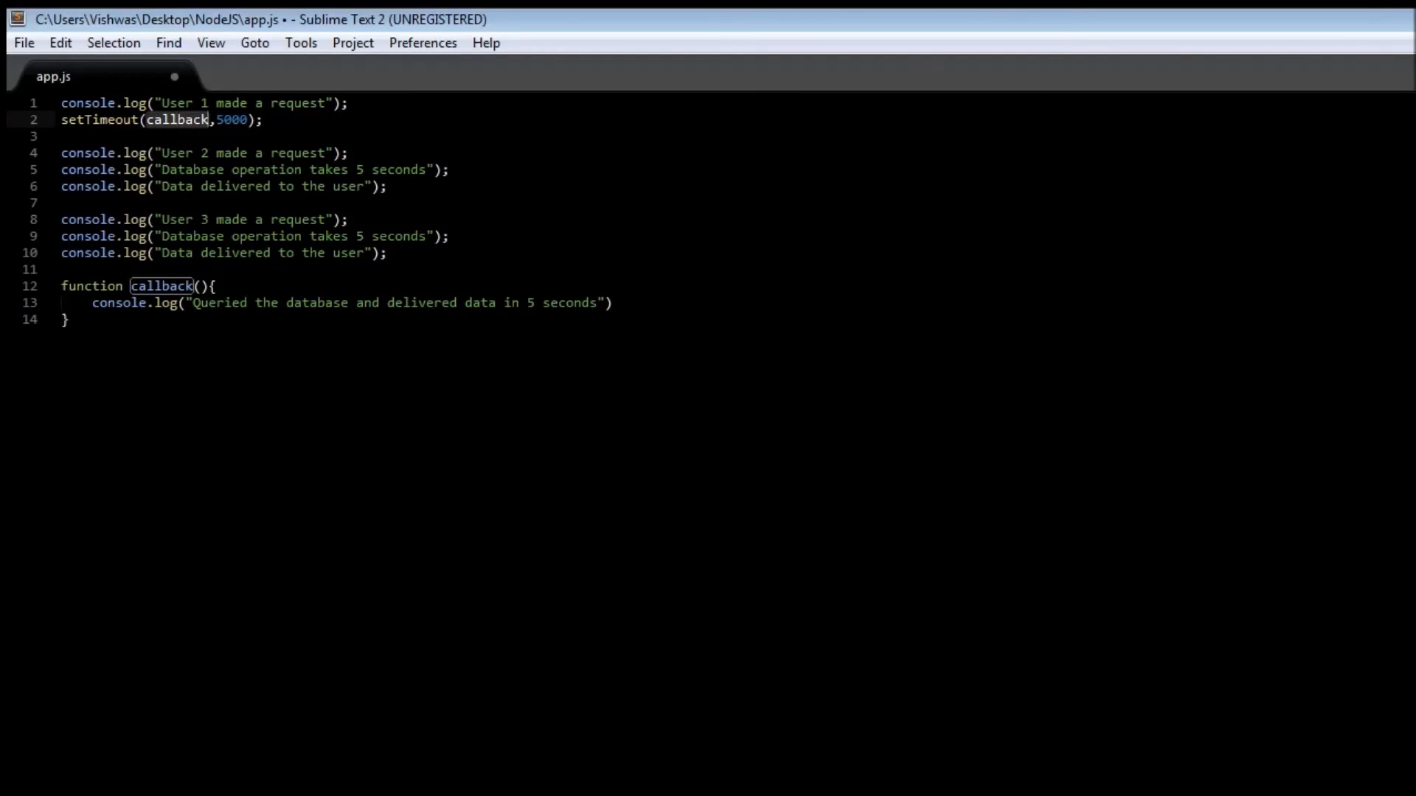
{"action": "double_click", "coordinate": [231, 119]}
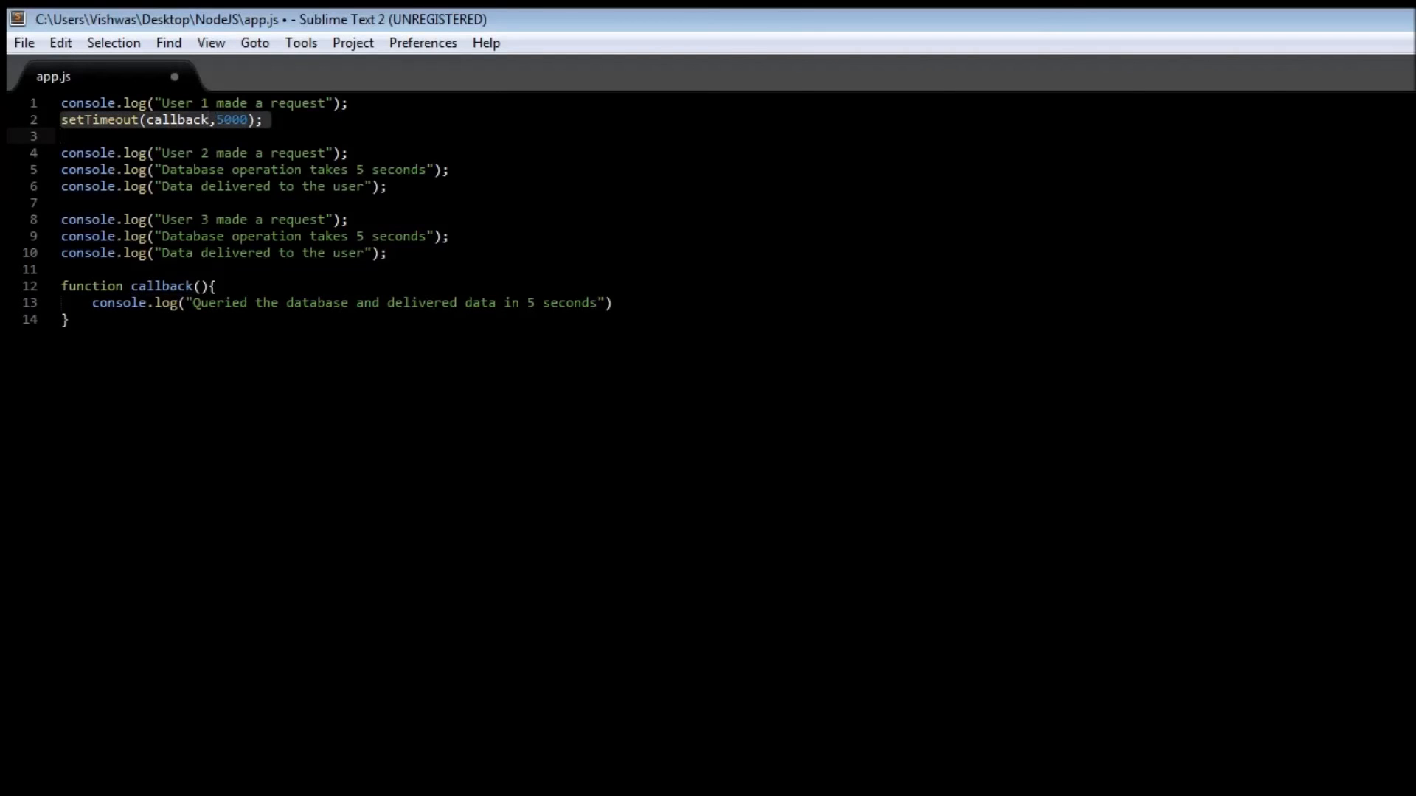
{"action": "left_click", "coordinate": [83, 118]}
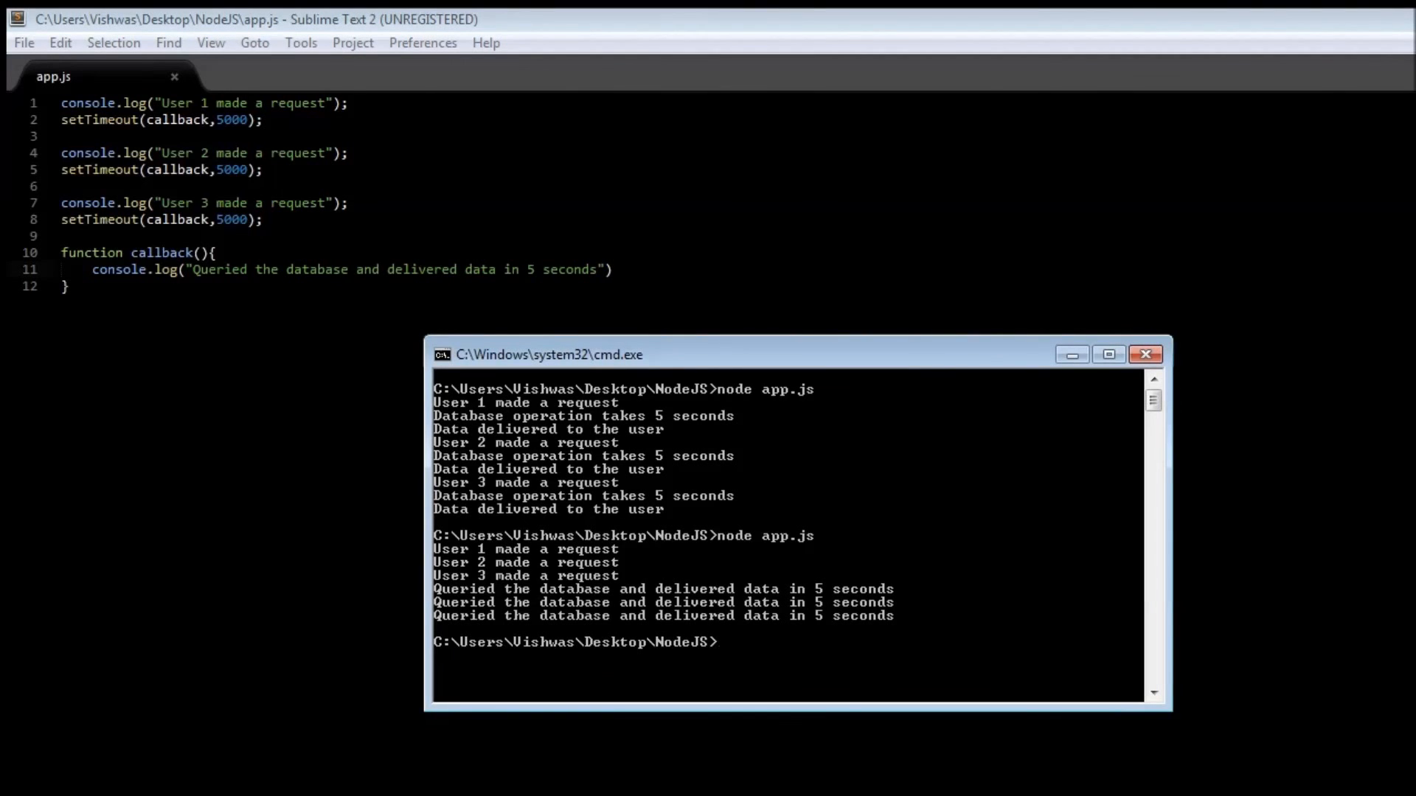
Run node app.js, watch the requests print before the delayed callbacks, then return to the editor.
{"action": "left_click", "coordinate": [1144, 353]}
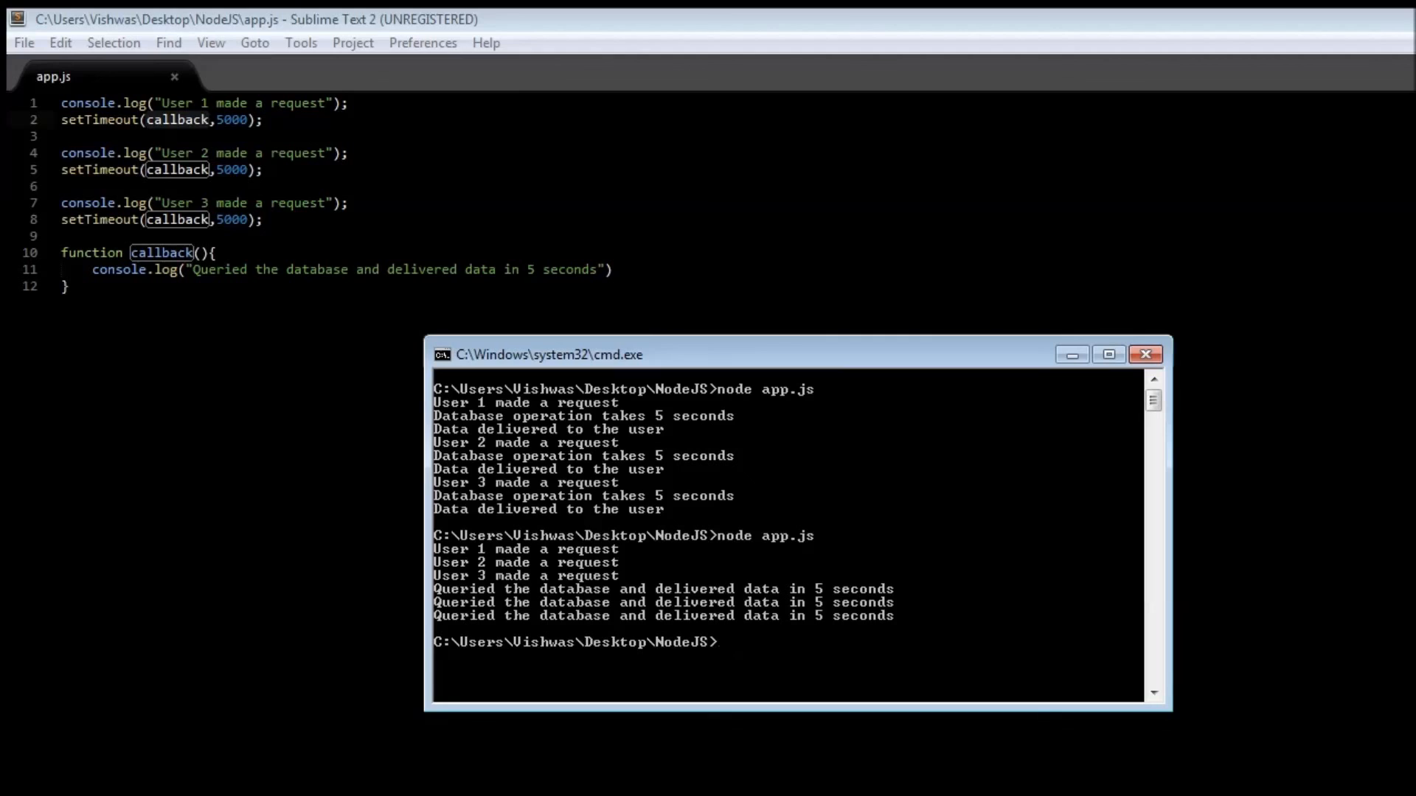
{"action": "left_click", "coordinate": [1145, 354]}
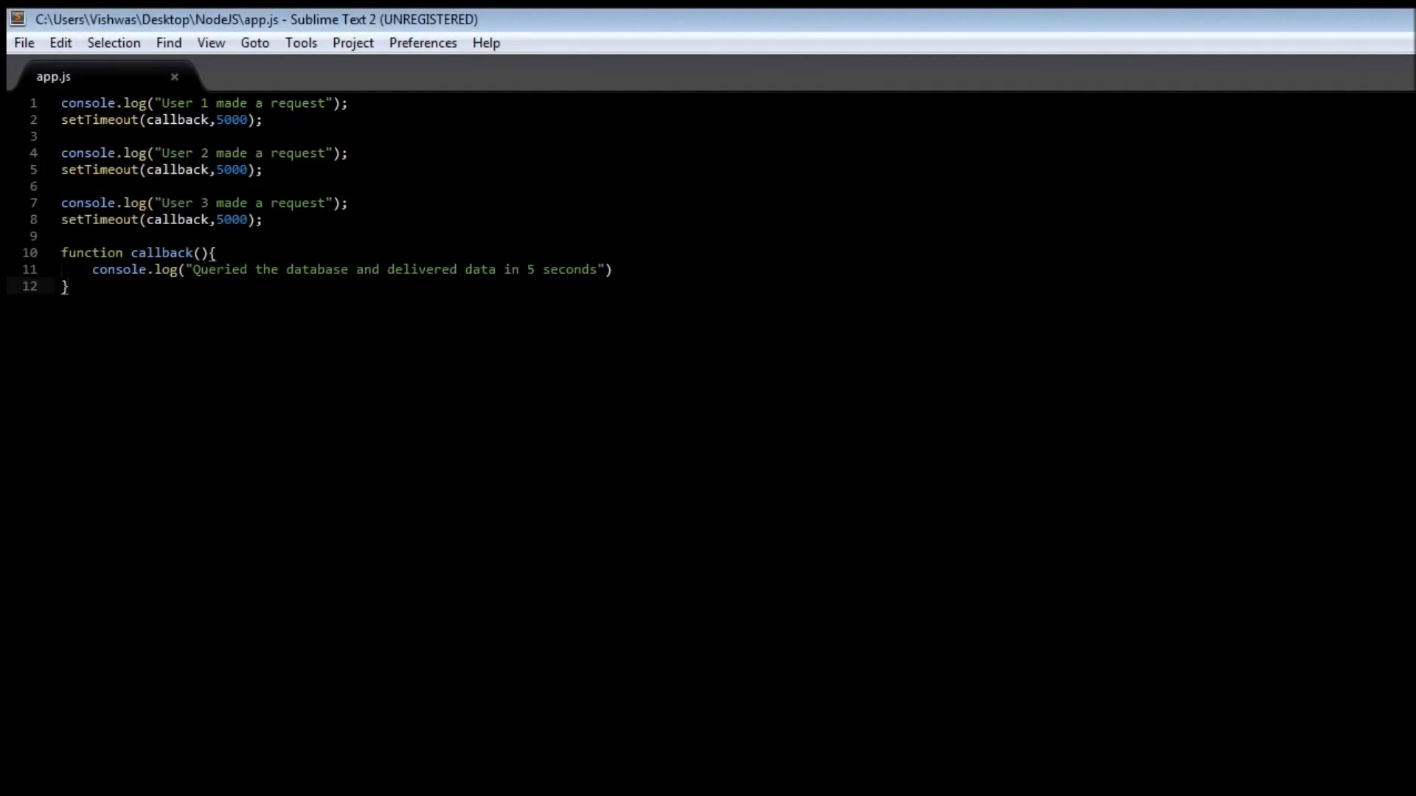
{"action": "double_click", "coordinate": [161, 252]}
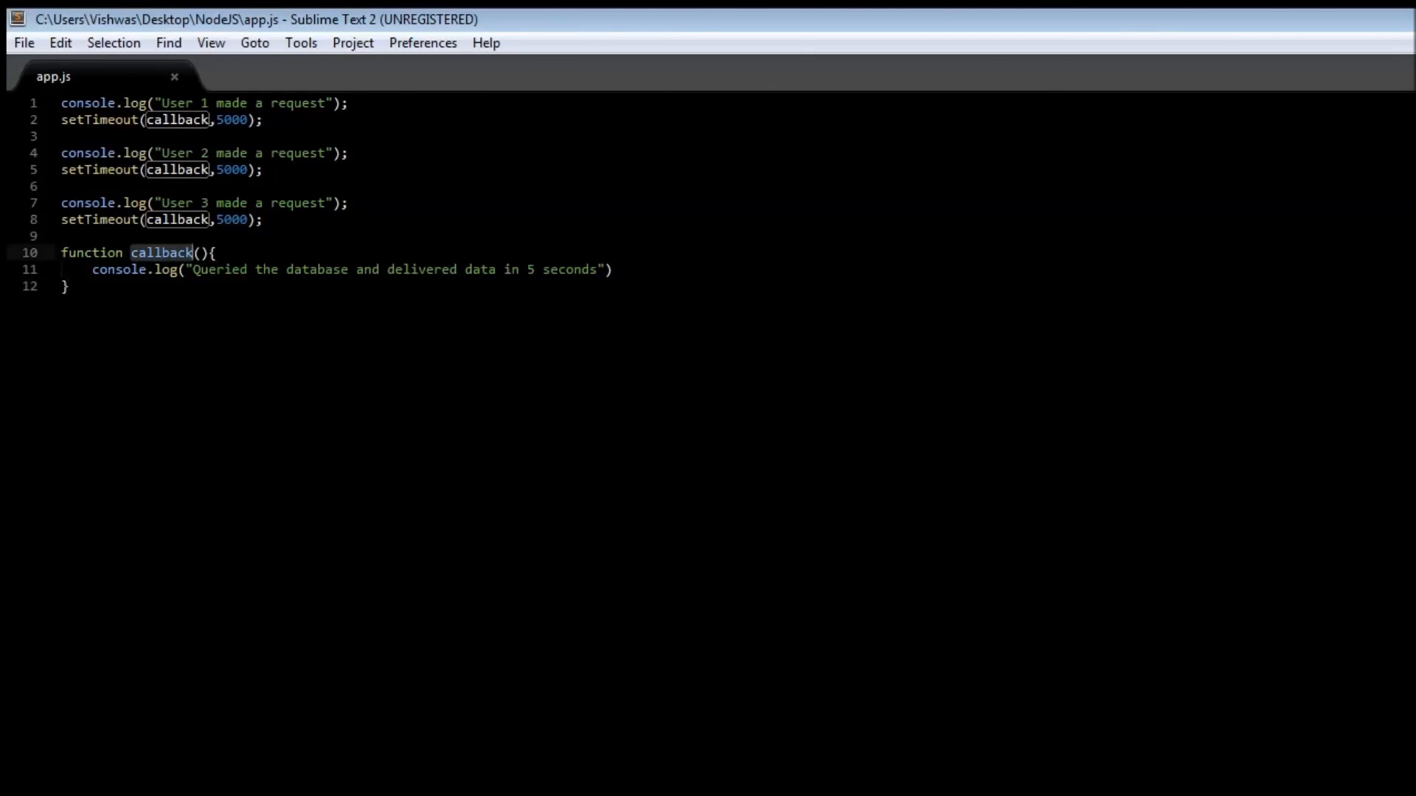
{"action": "left_click", "coordinate": [177, 220]}
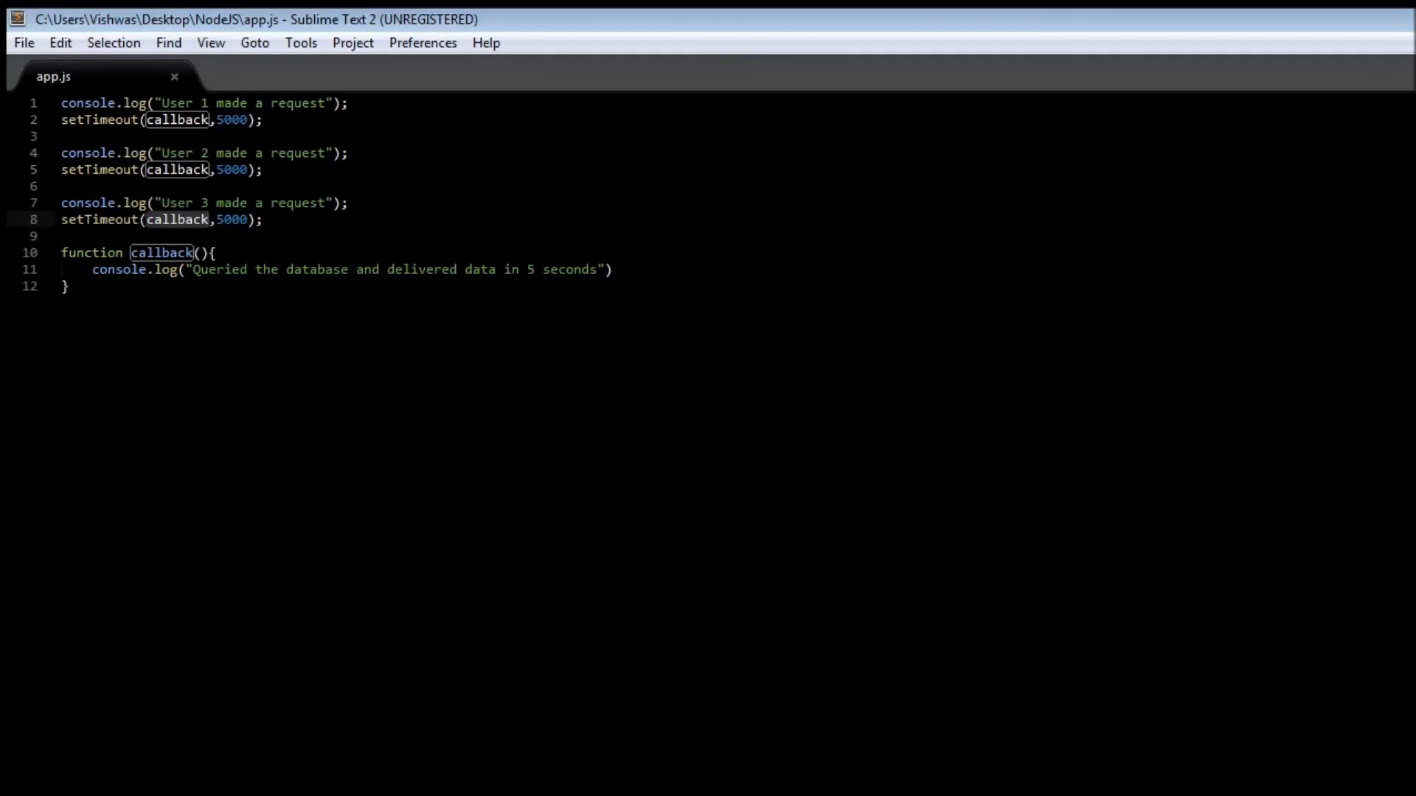
{"action": "left_click", "coordinate": [262, 220]}
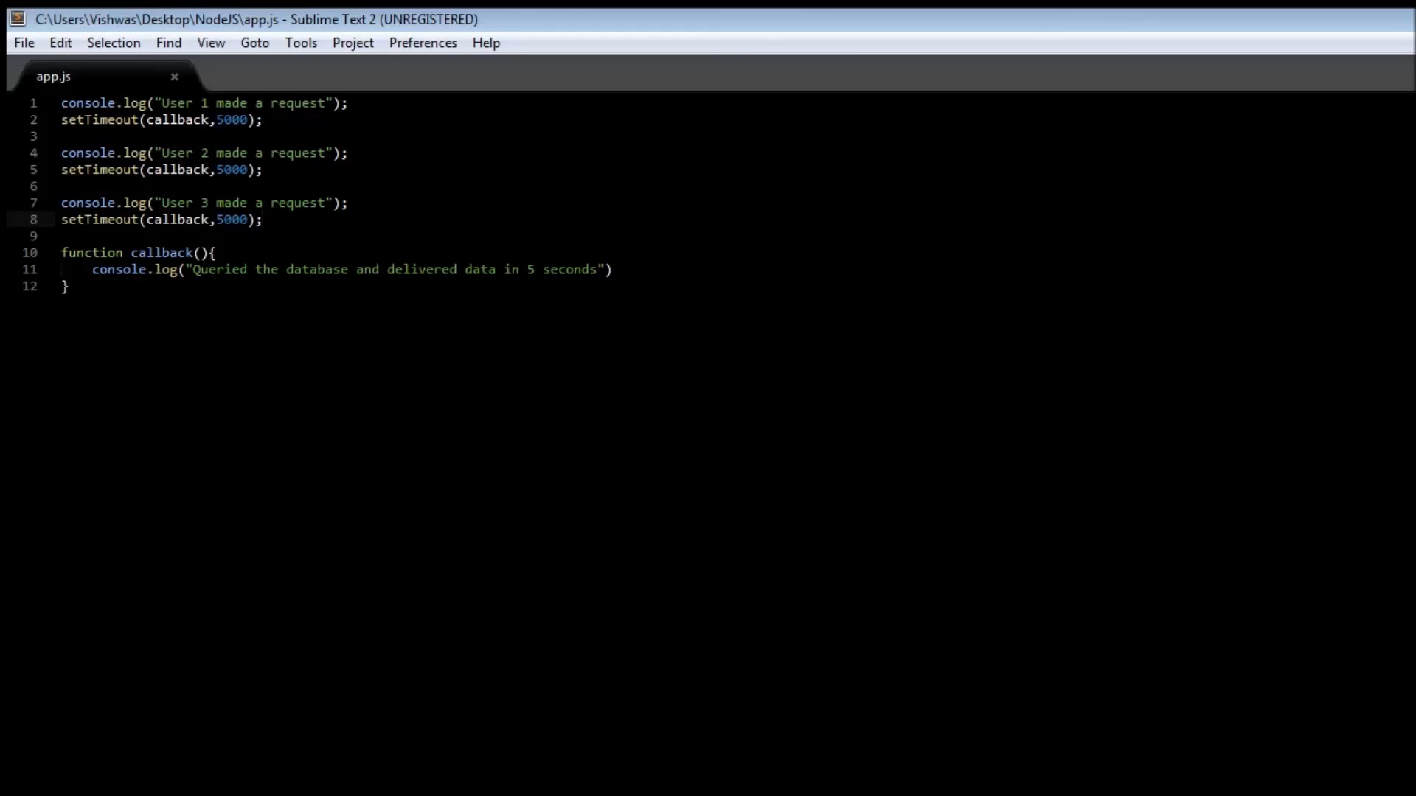
{"action": "left_click", "coordinate": [262, 220]}
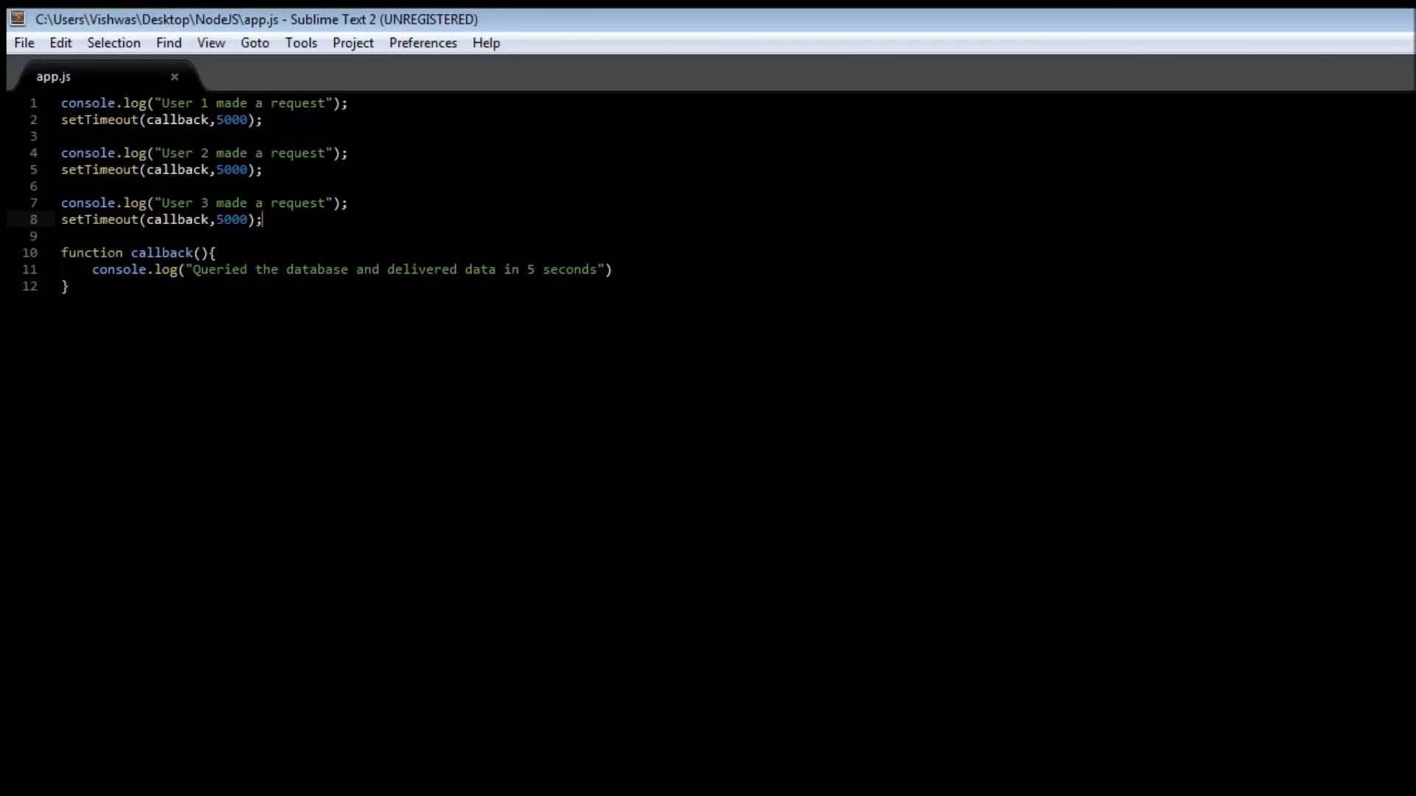